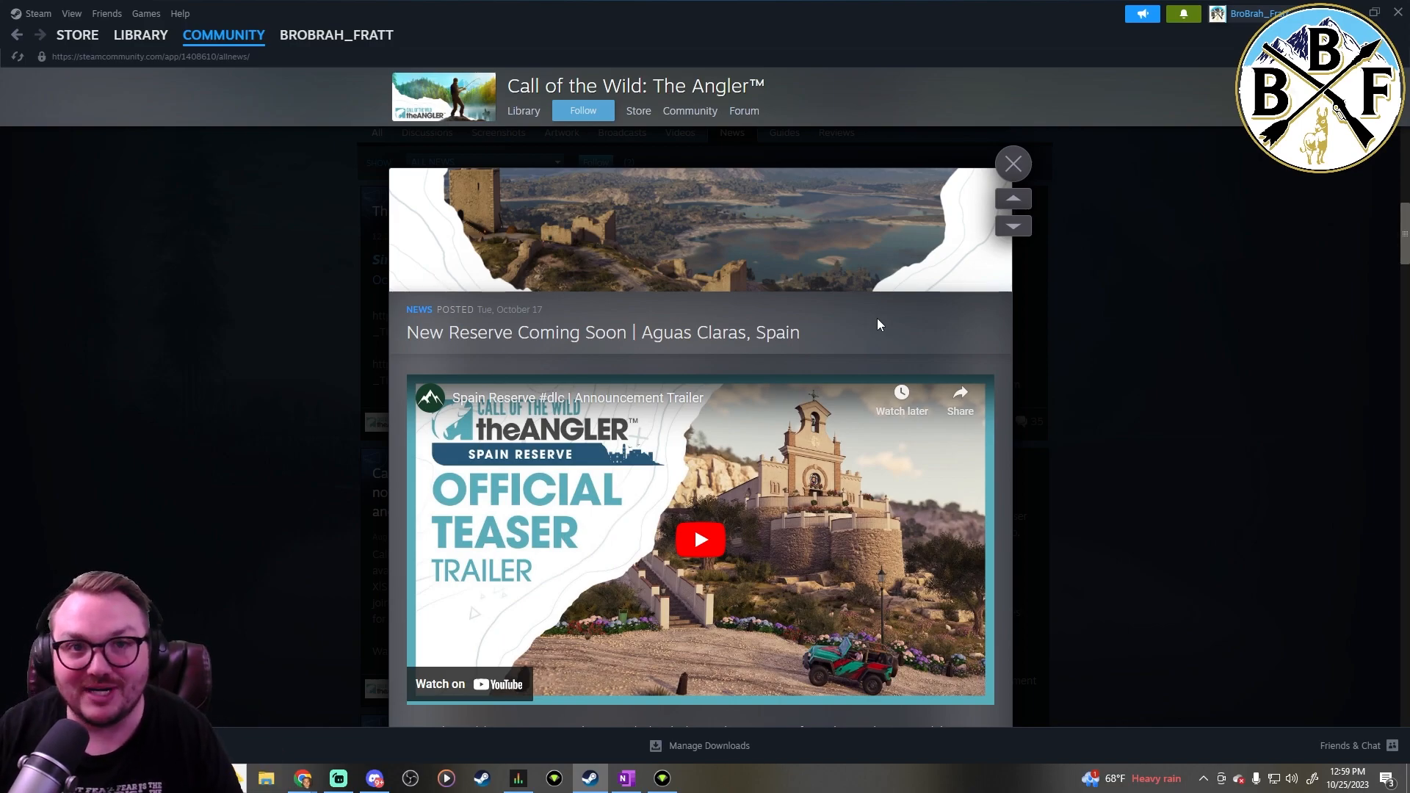
pyautogui.moveTo(1102, 379)
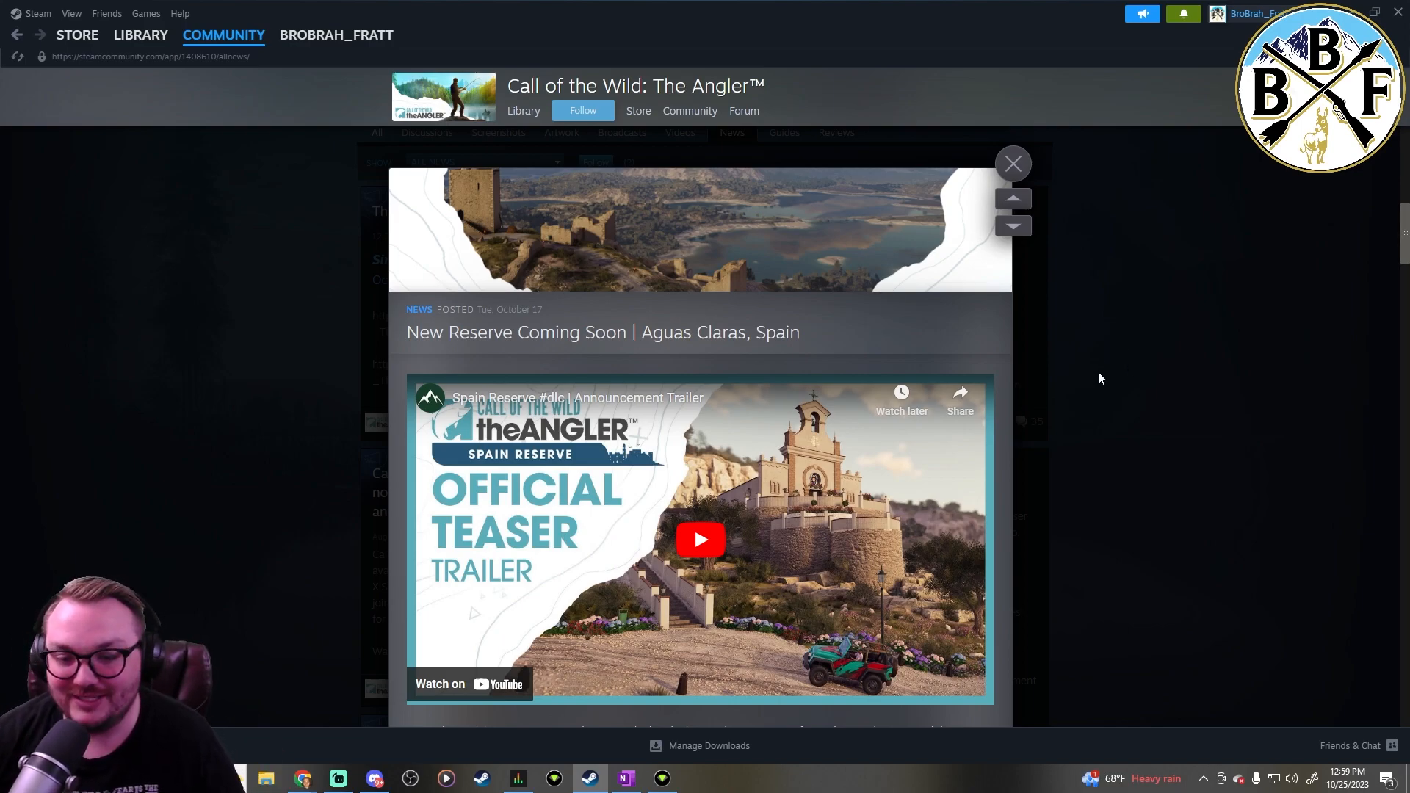
pyautogui.moveTo(1123, 391)
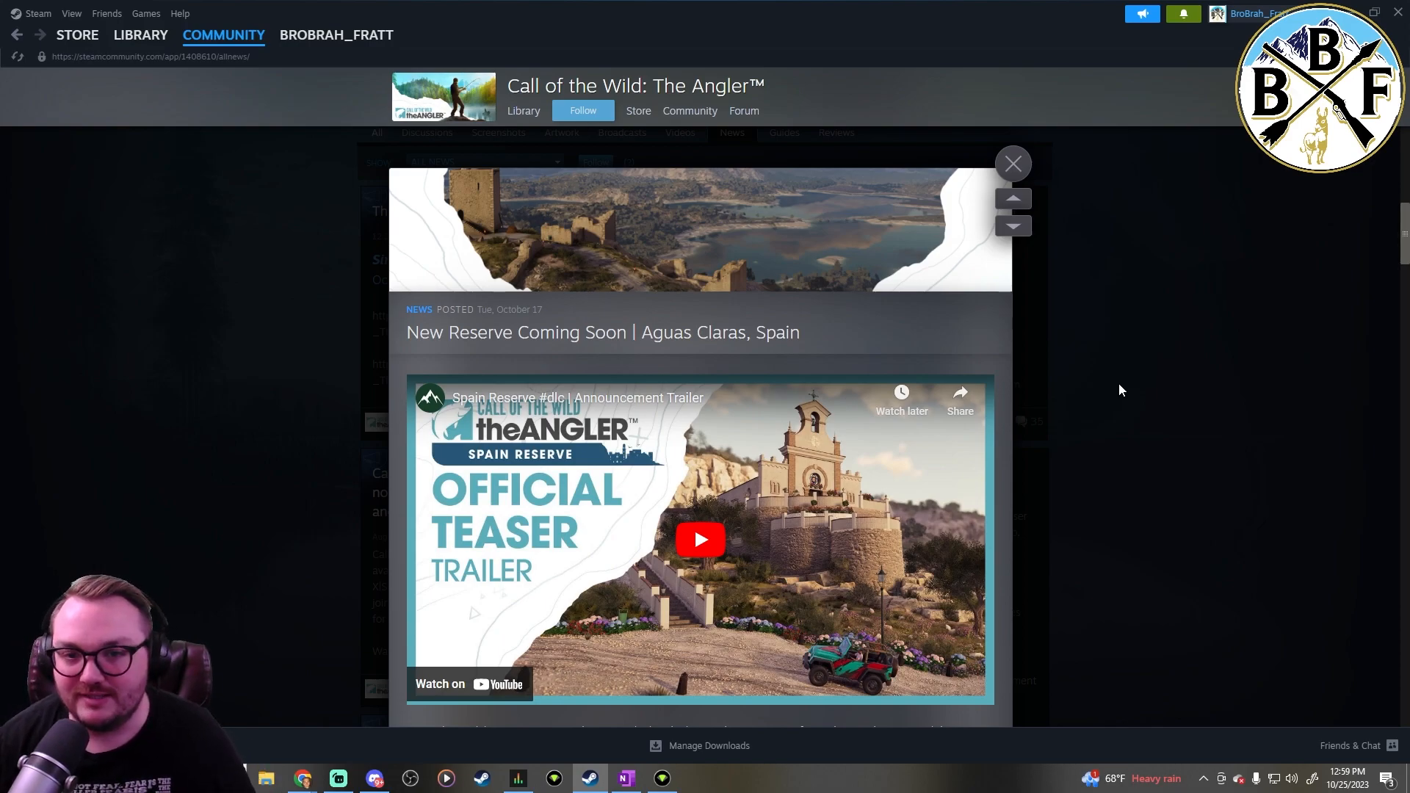
# Scroll the Aguas Claras, Spain post from the teaser trailer down to the Patch 1.4.0 notes
pyautogui.scroll(-3)
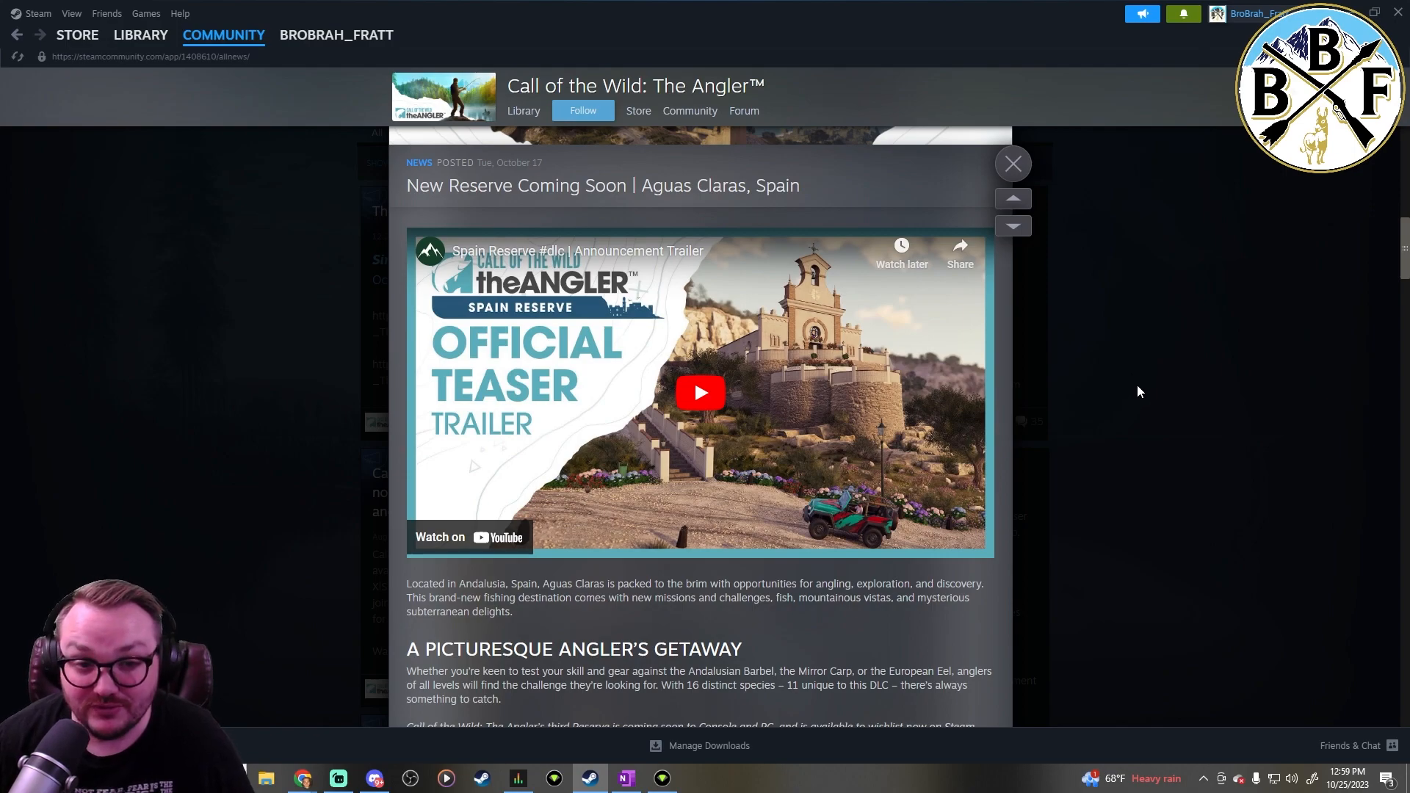
pyautogui.scroll(-3)
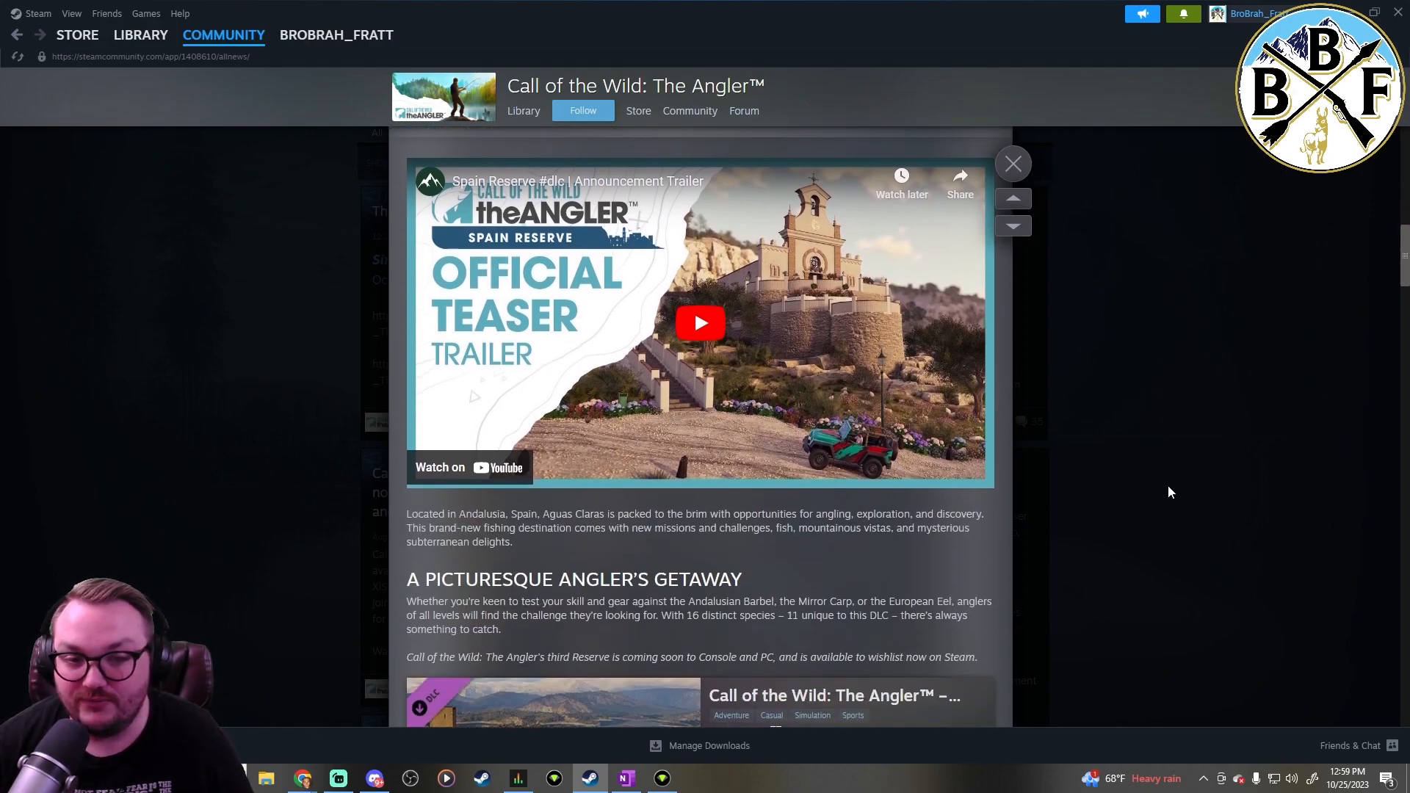
pyautogui.scroll(-3)
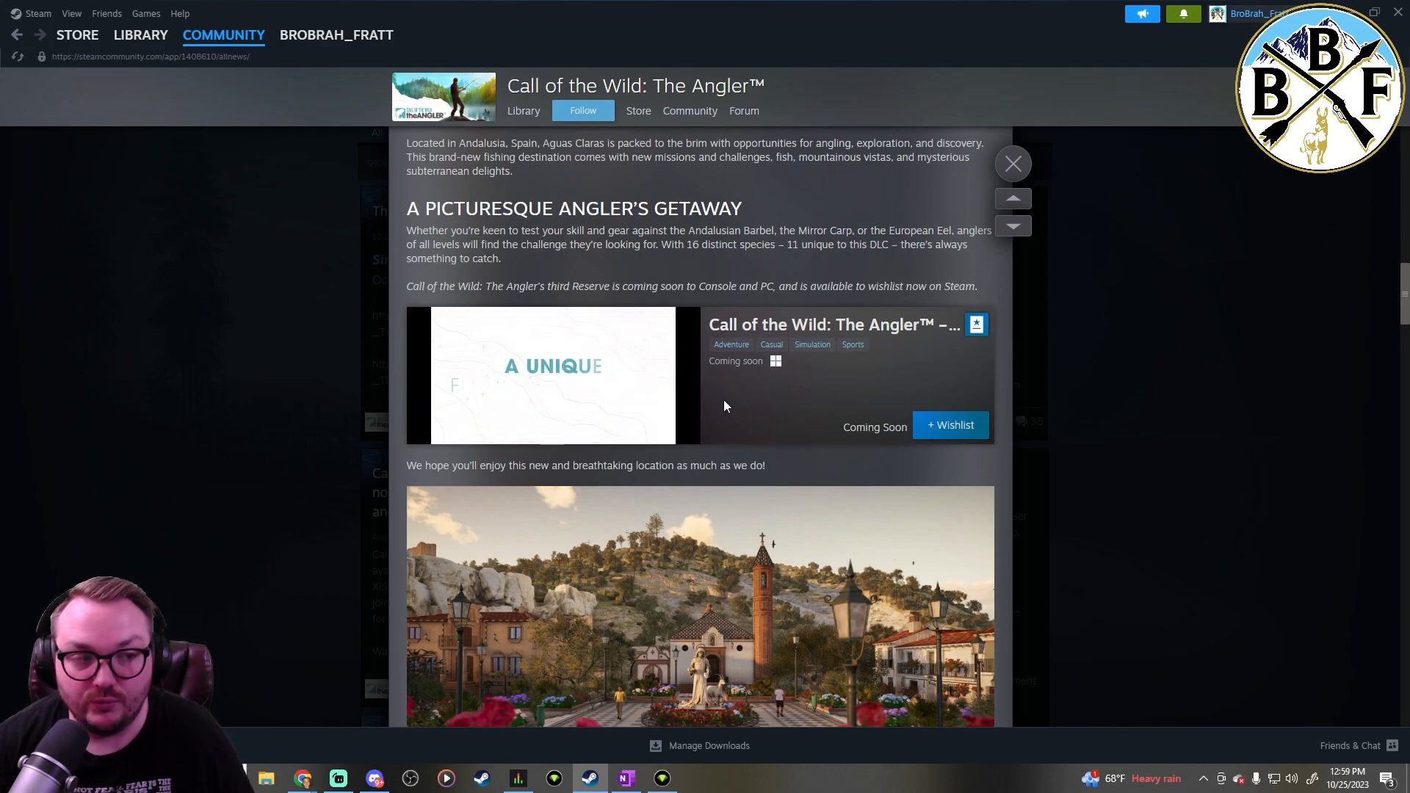
pyautogui.scroll(-3)
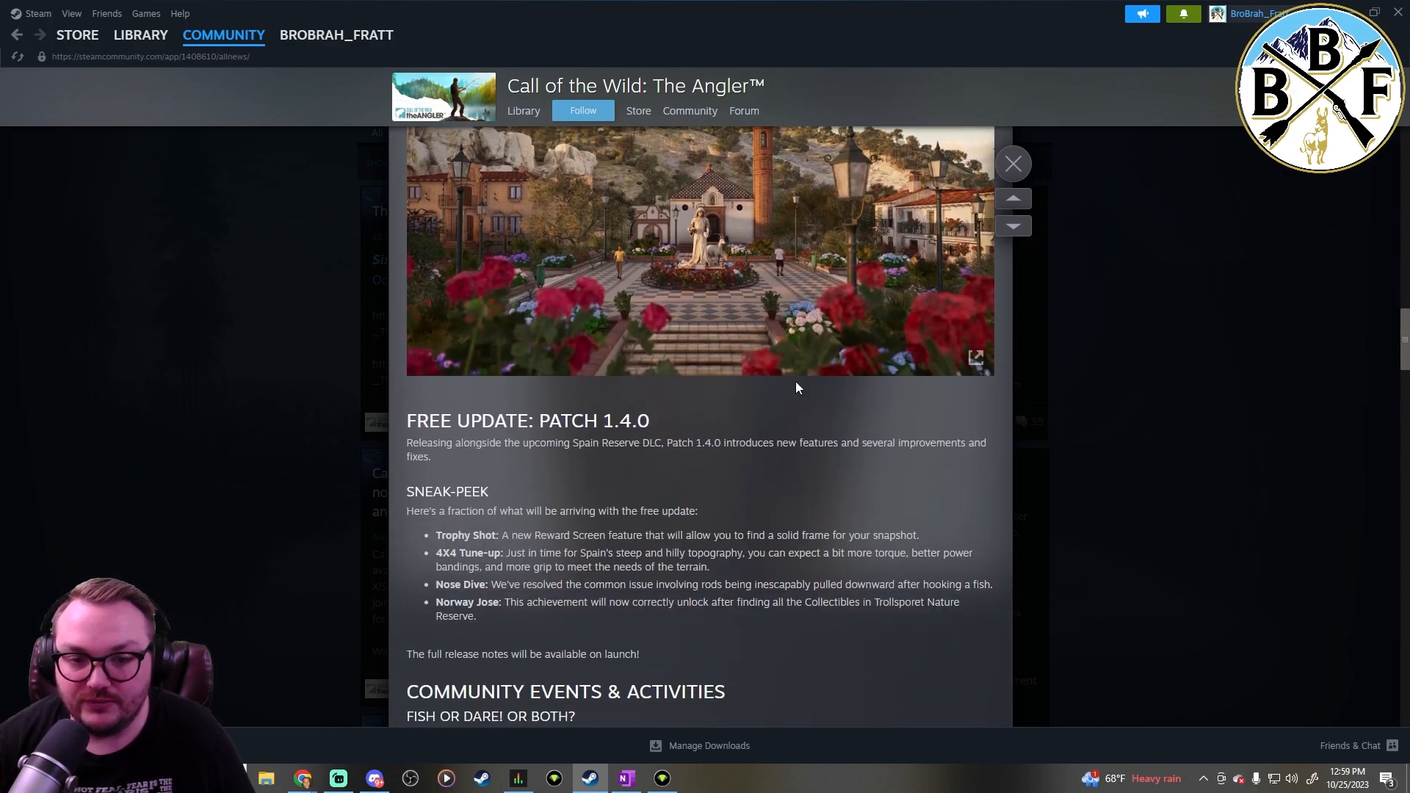
pyautogui.scroll(-3)
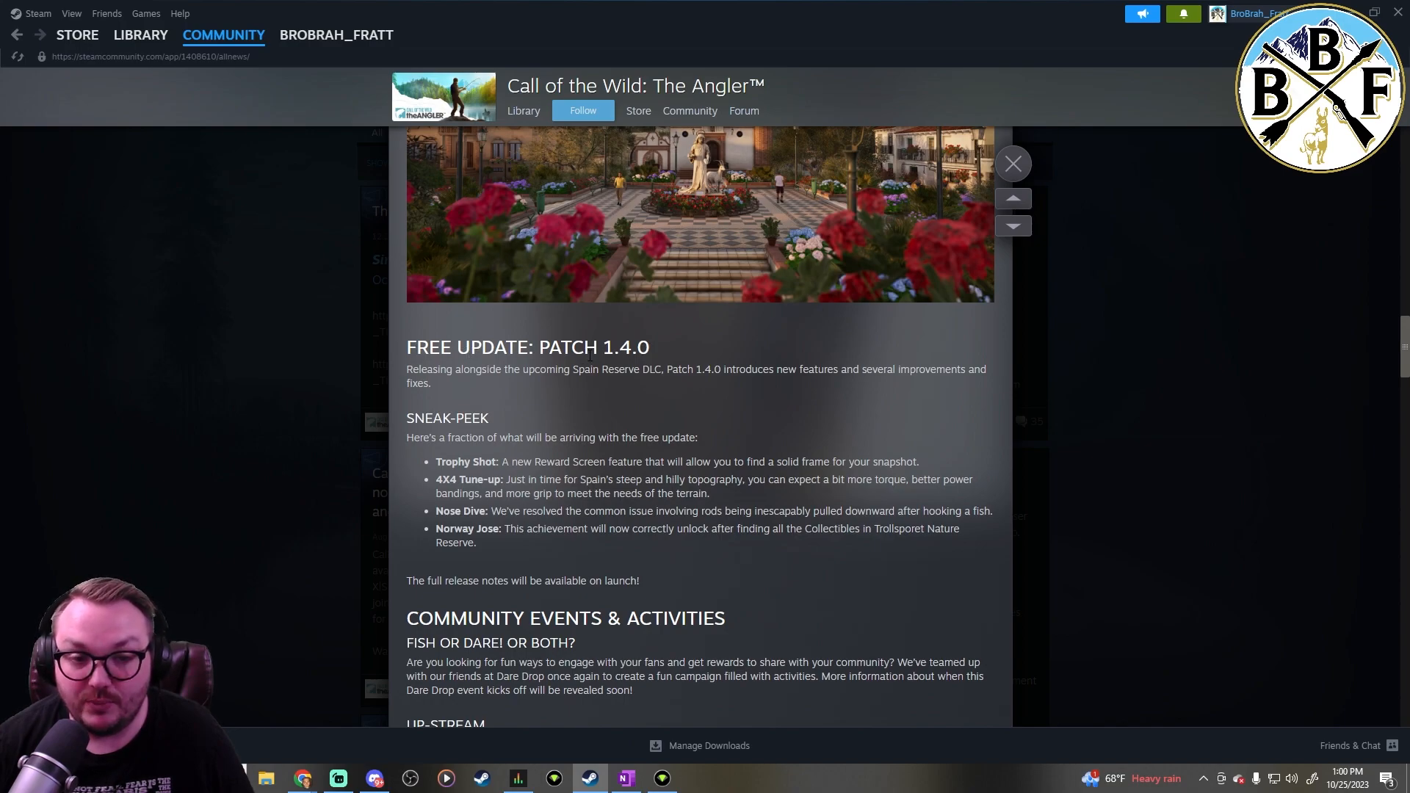
pyautogui.moveTo(770, 421)
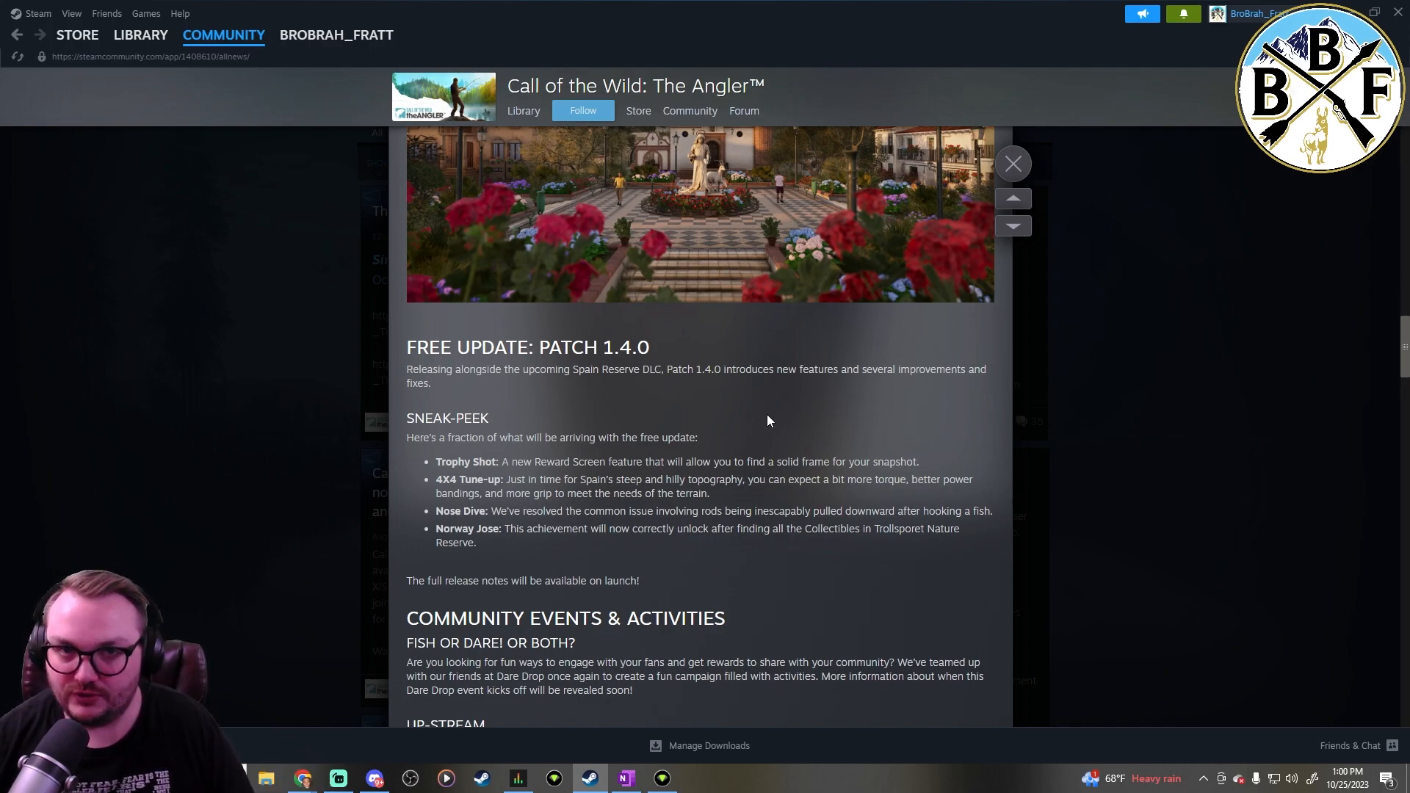
pyautogui.moveTo(785, 389)
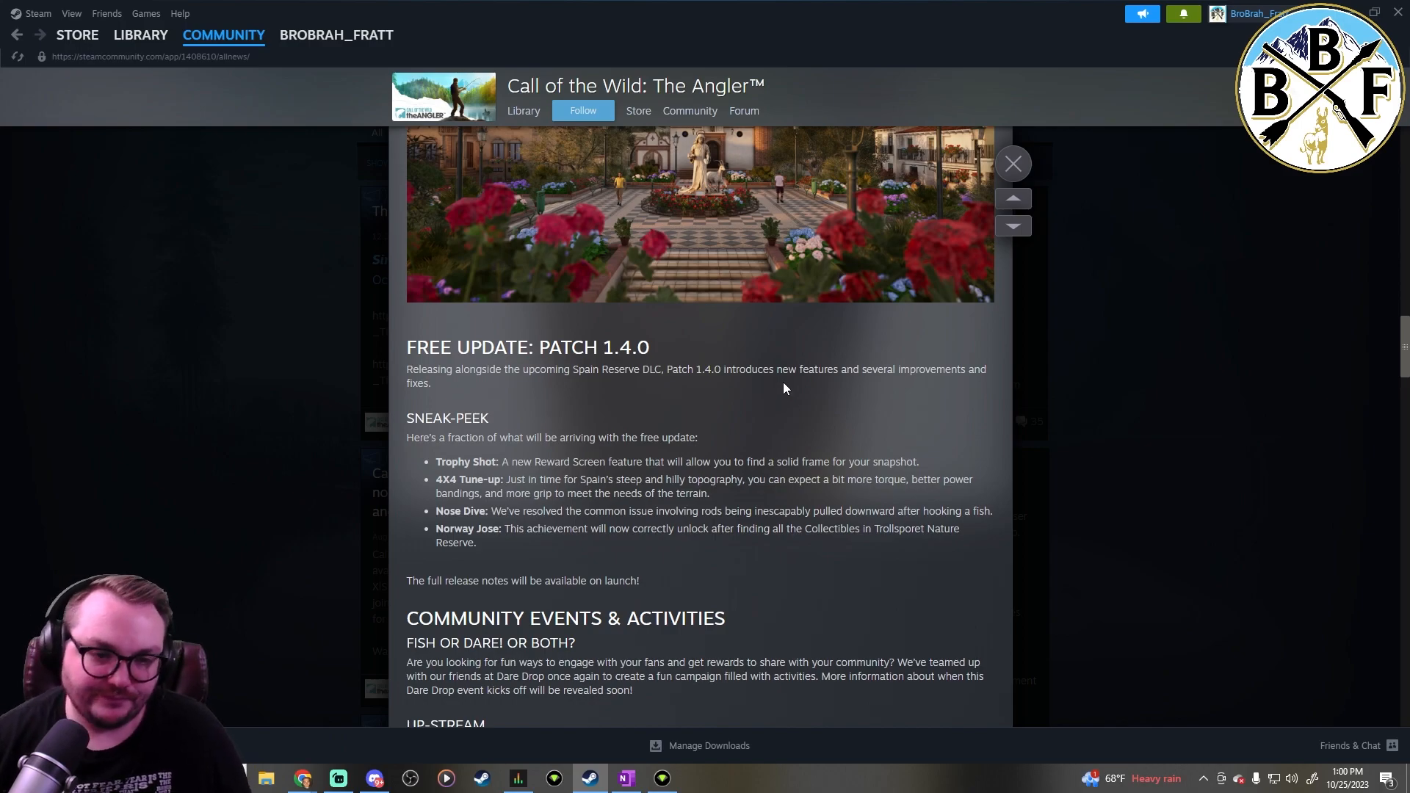
# Scroll down to the Dare Drop campaign and Up-Stream livestream notes at the post's end
pyautogui.scroll(-3)
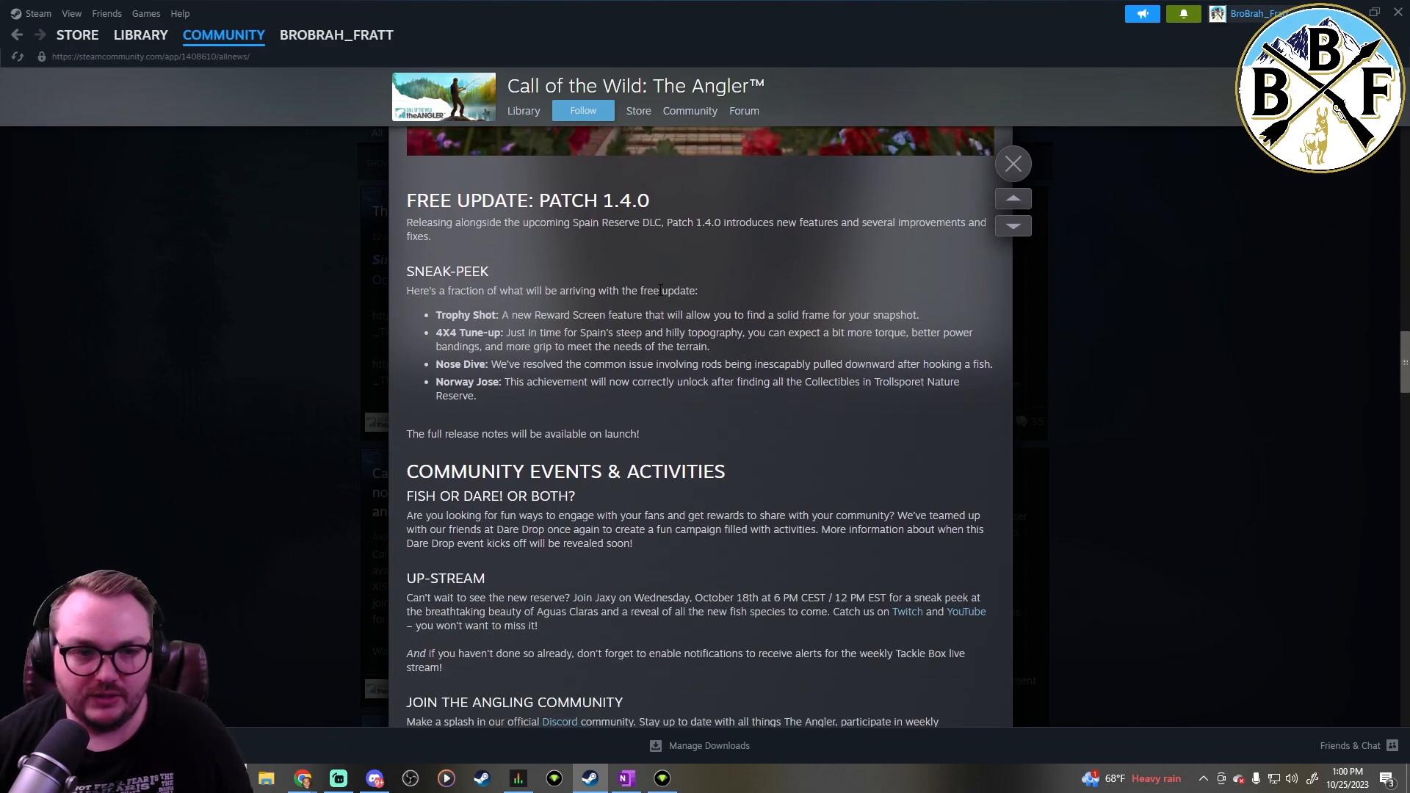
pyautogui.moveTo(455, 350)
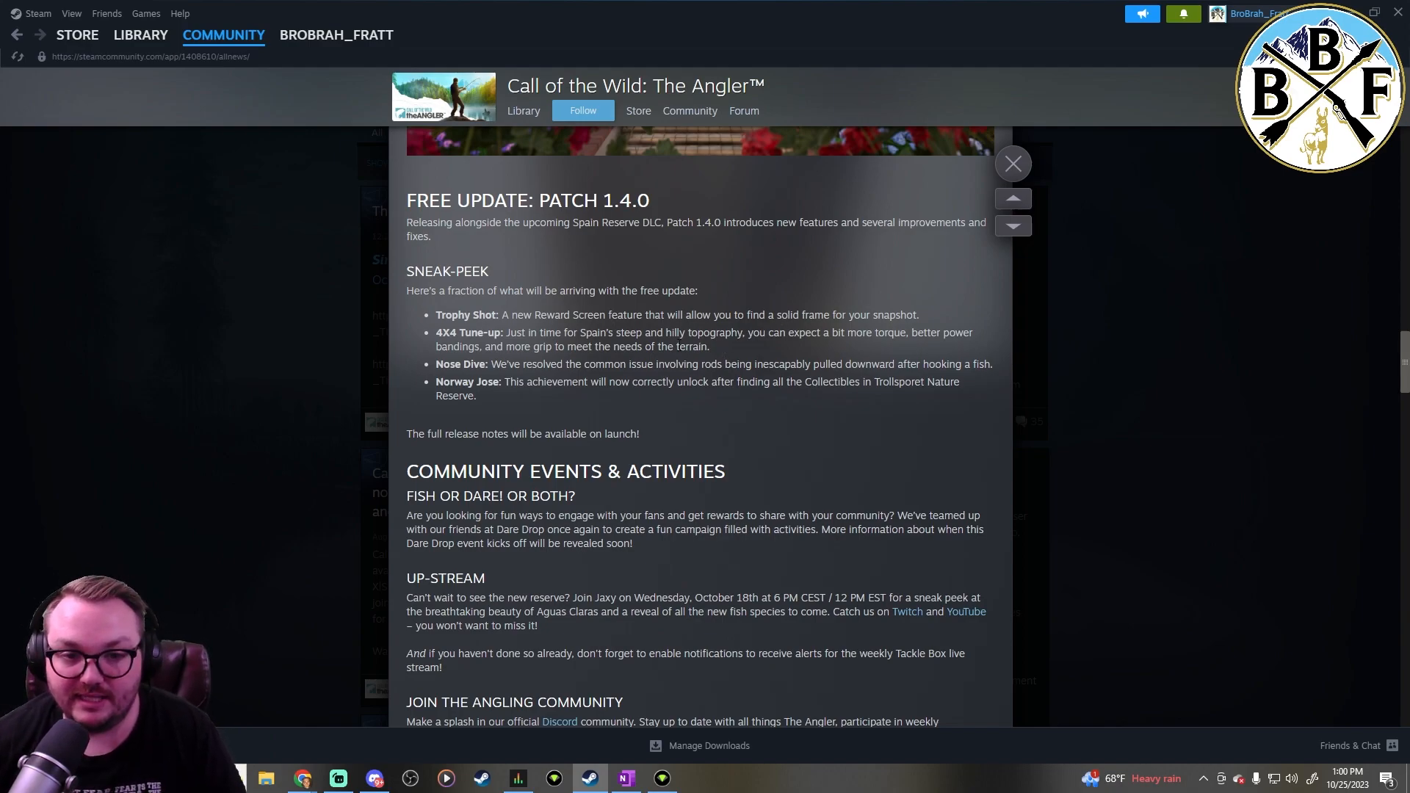
pyautogui.moveTo(712, 354)
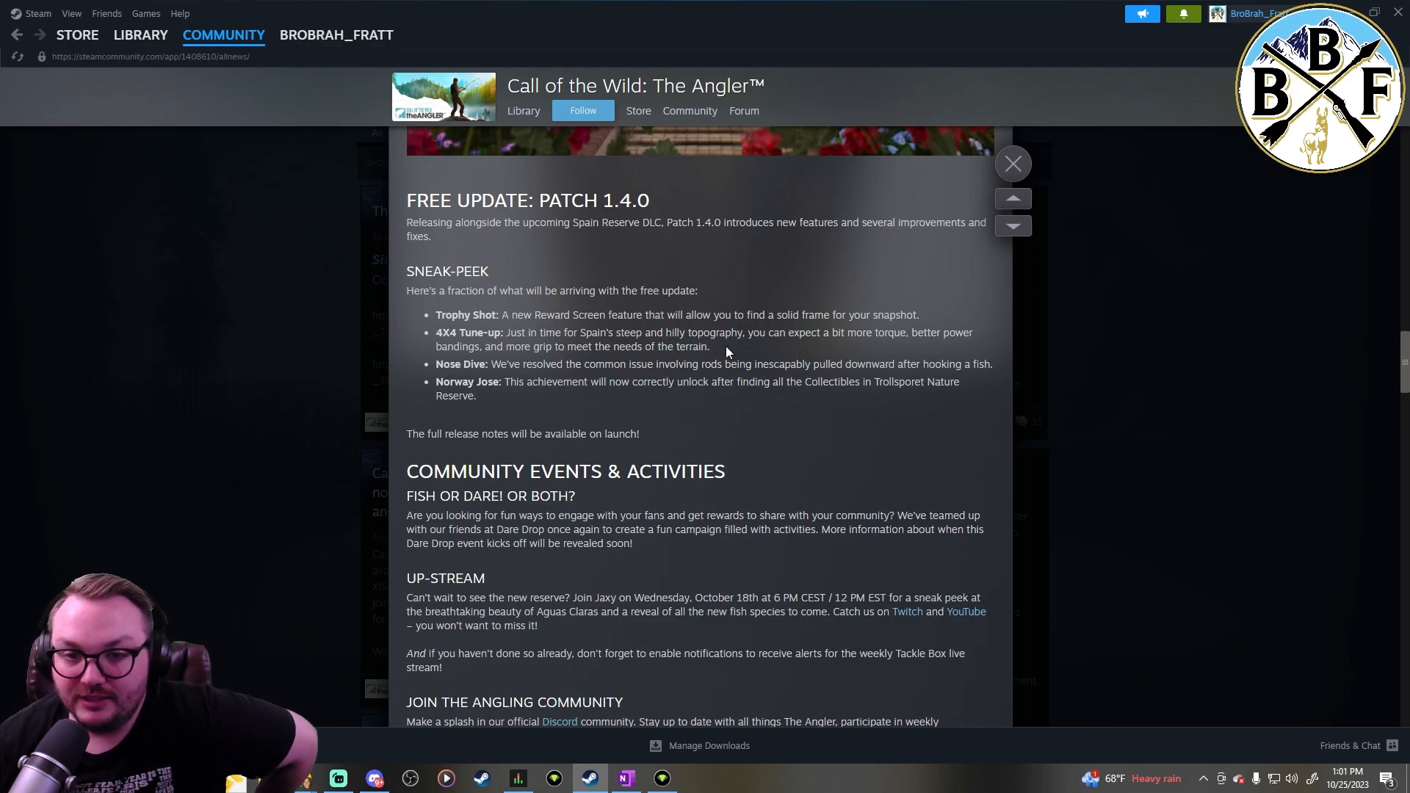
pyautogui.moveTo(726, 355)
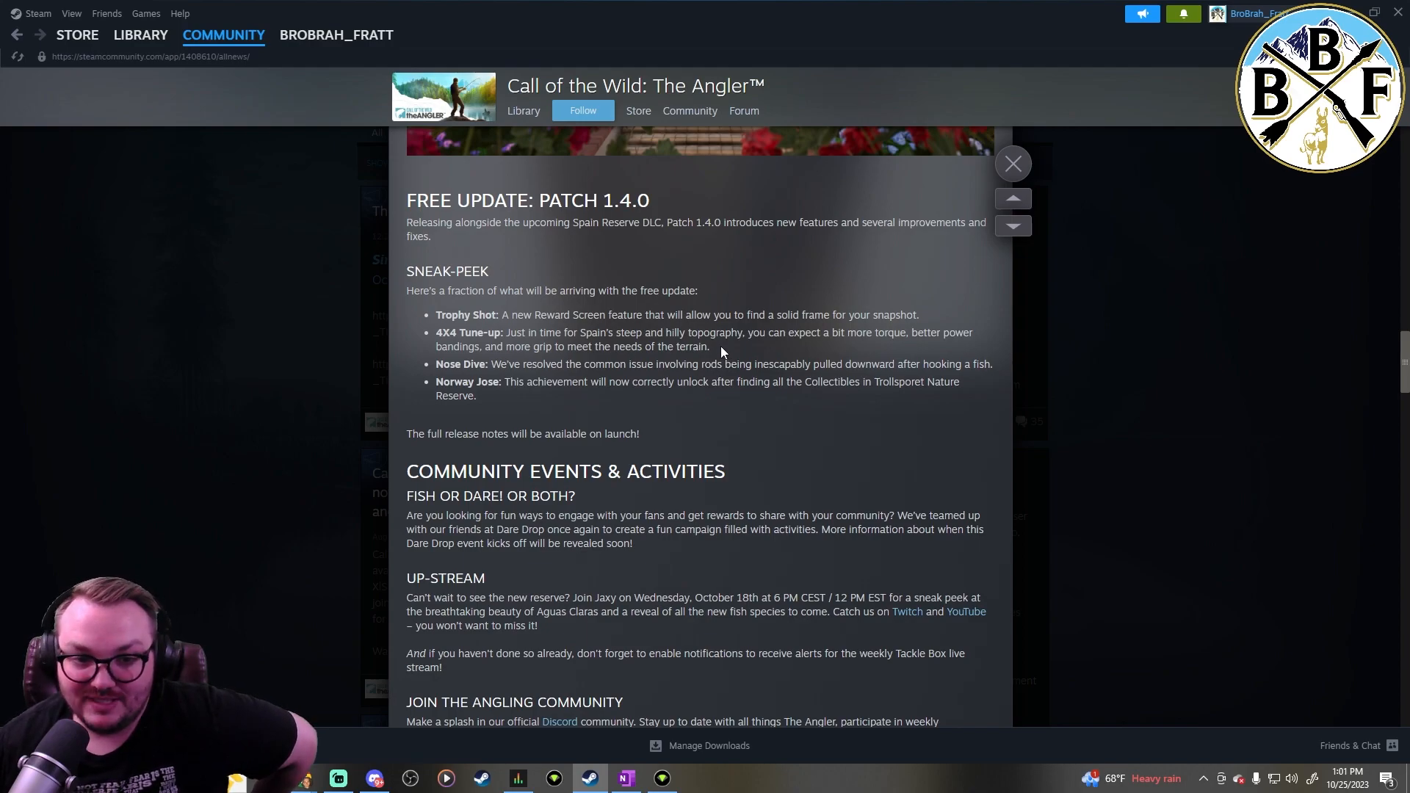
pyautogui.moveTo(761, 361)
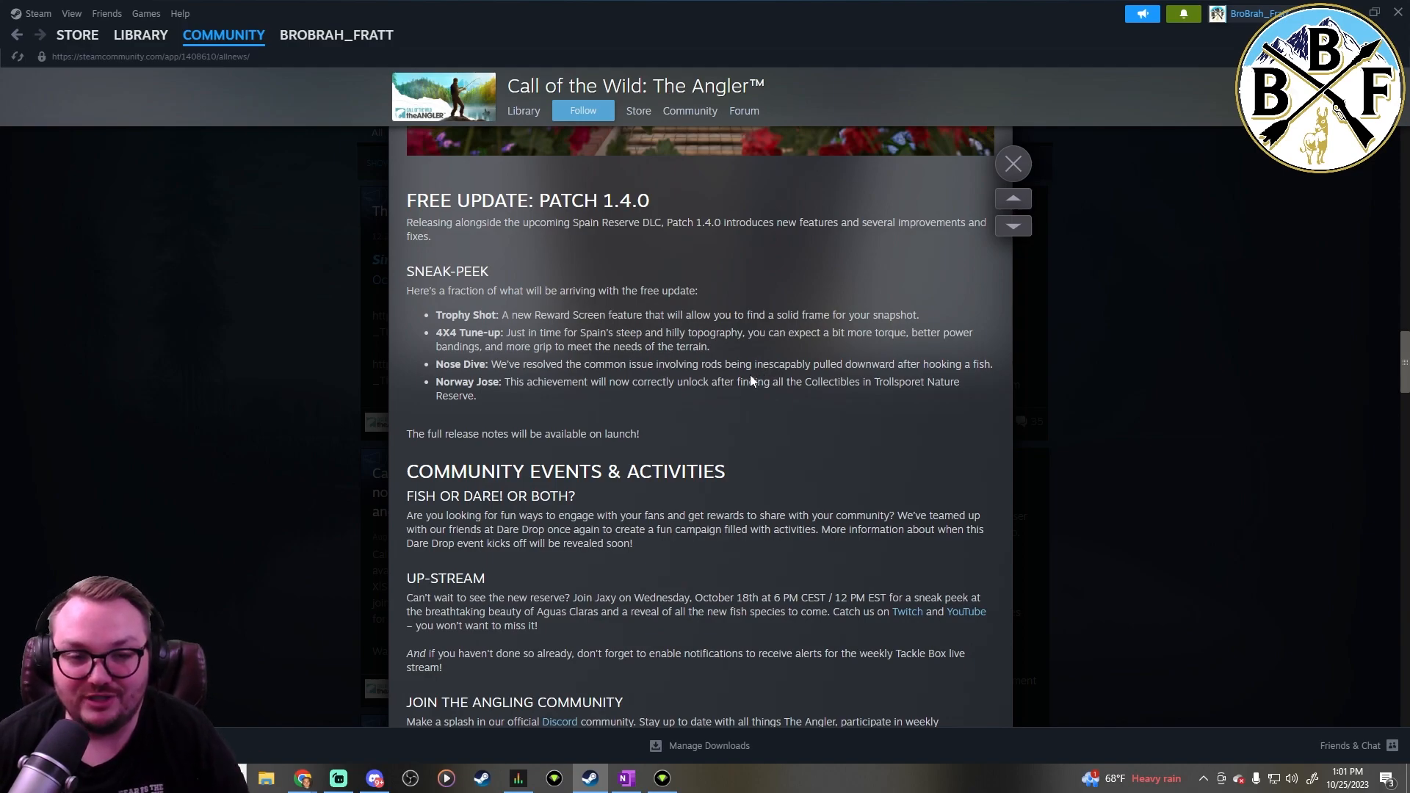
pyautogui.moveTo(425, 379)
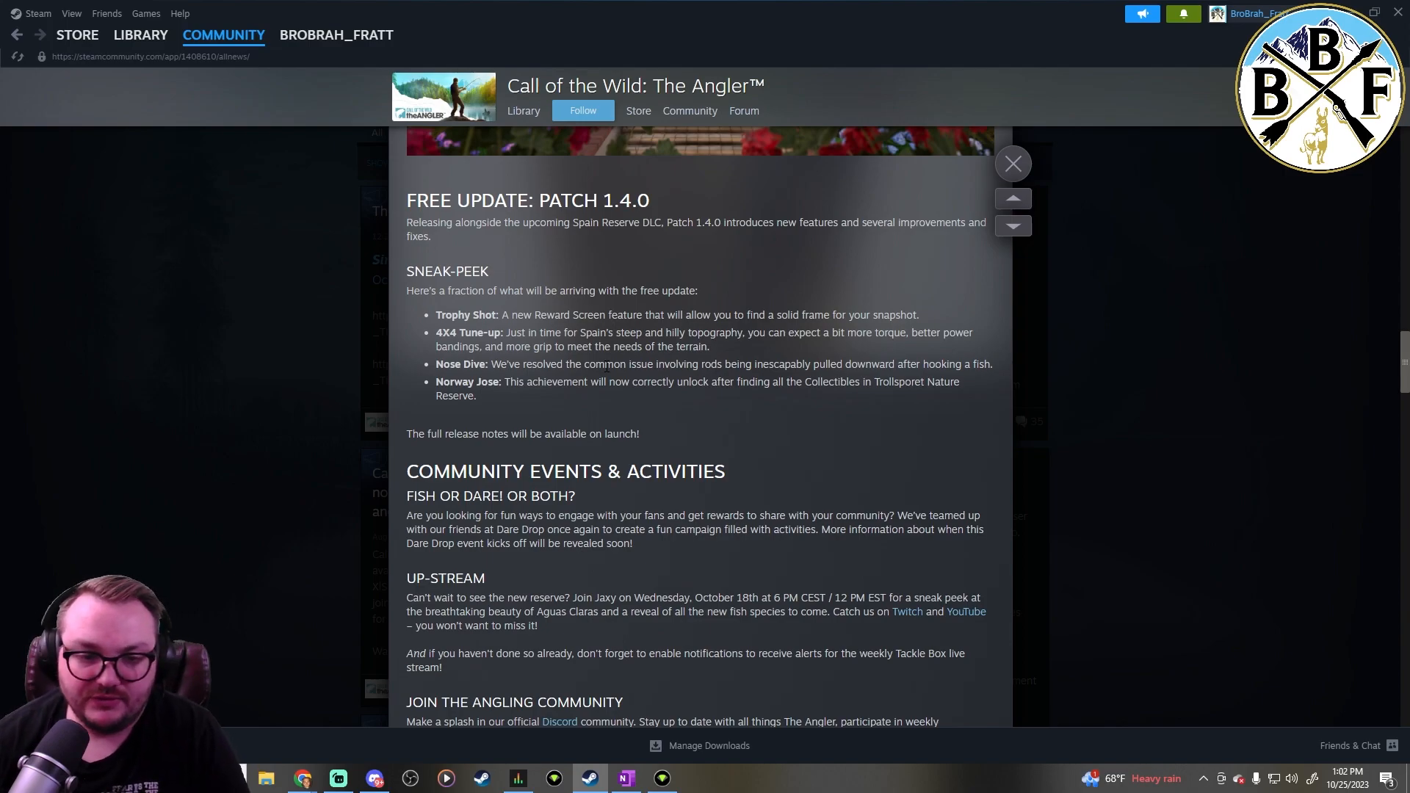
pyautogui.scroll(-3)
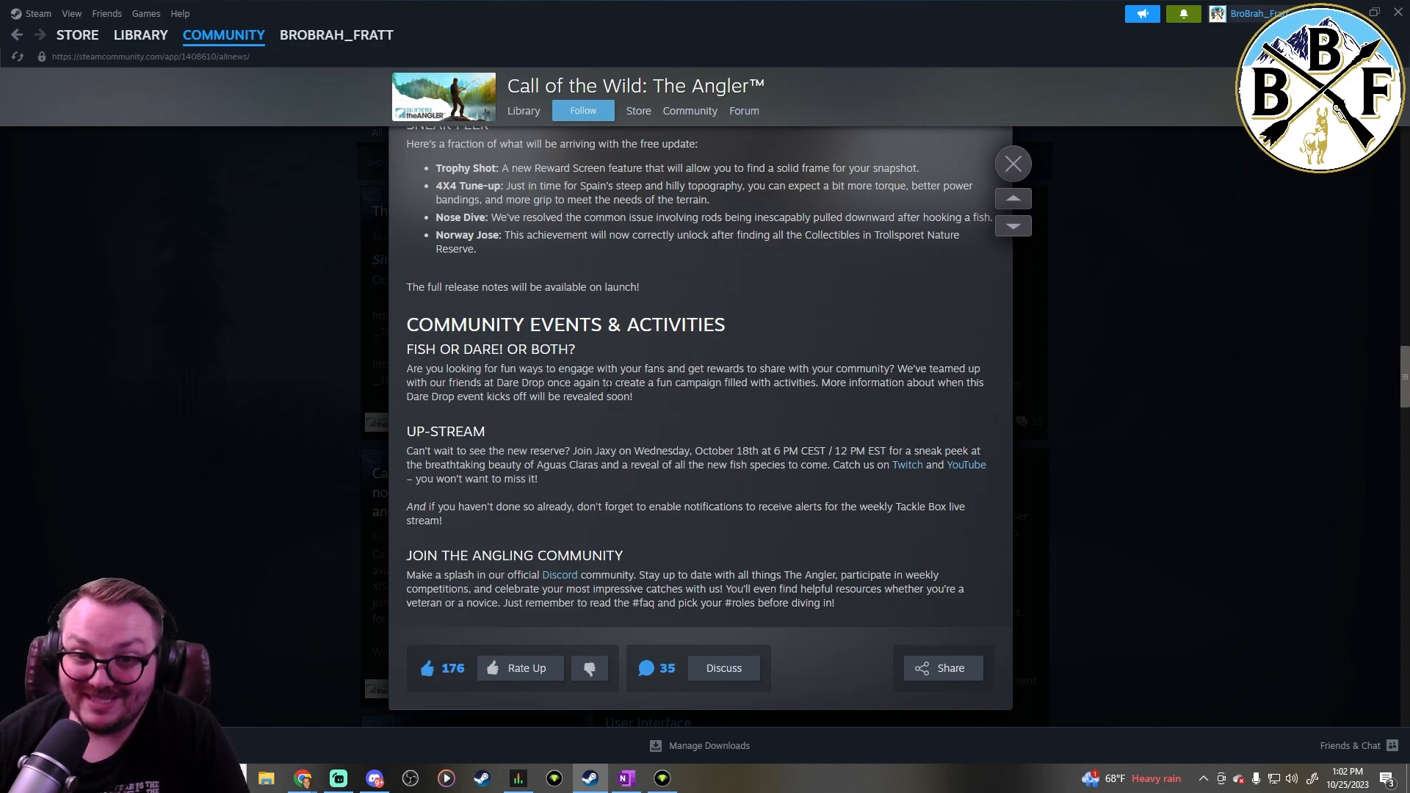
pyautogui.moveTo(823, 403)
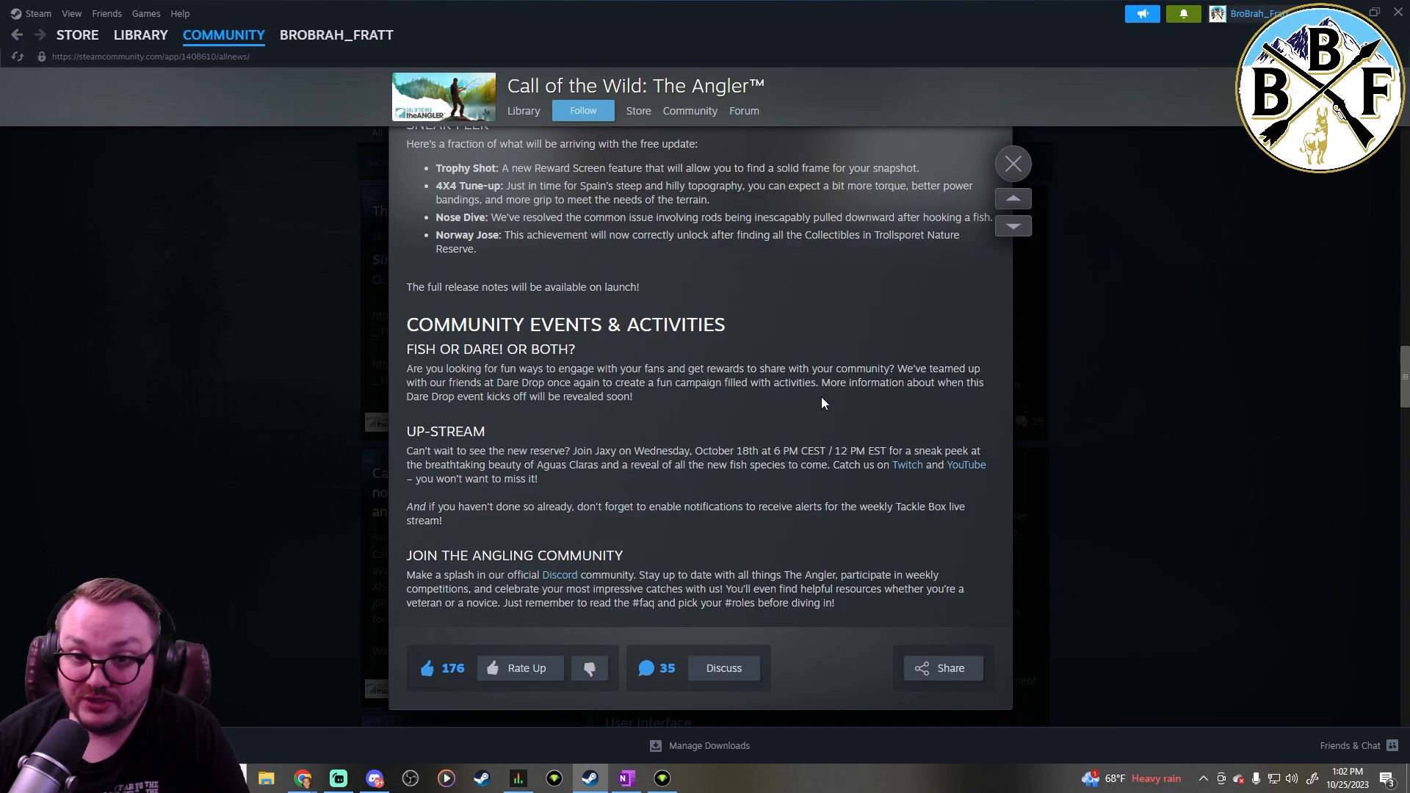
pyautogui.moveTo(549, 410)
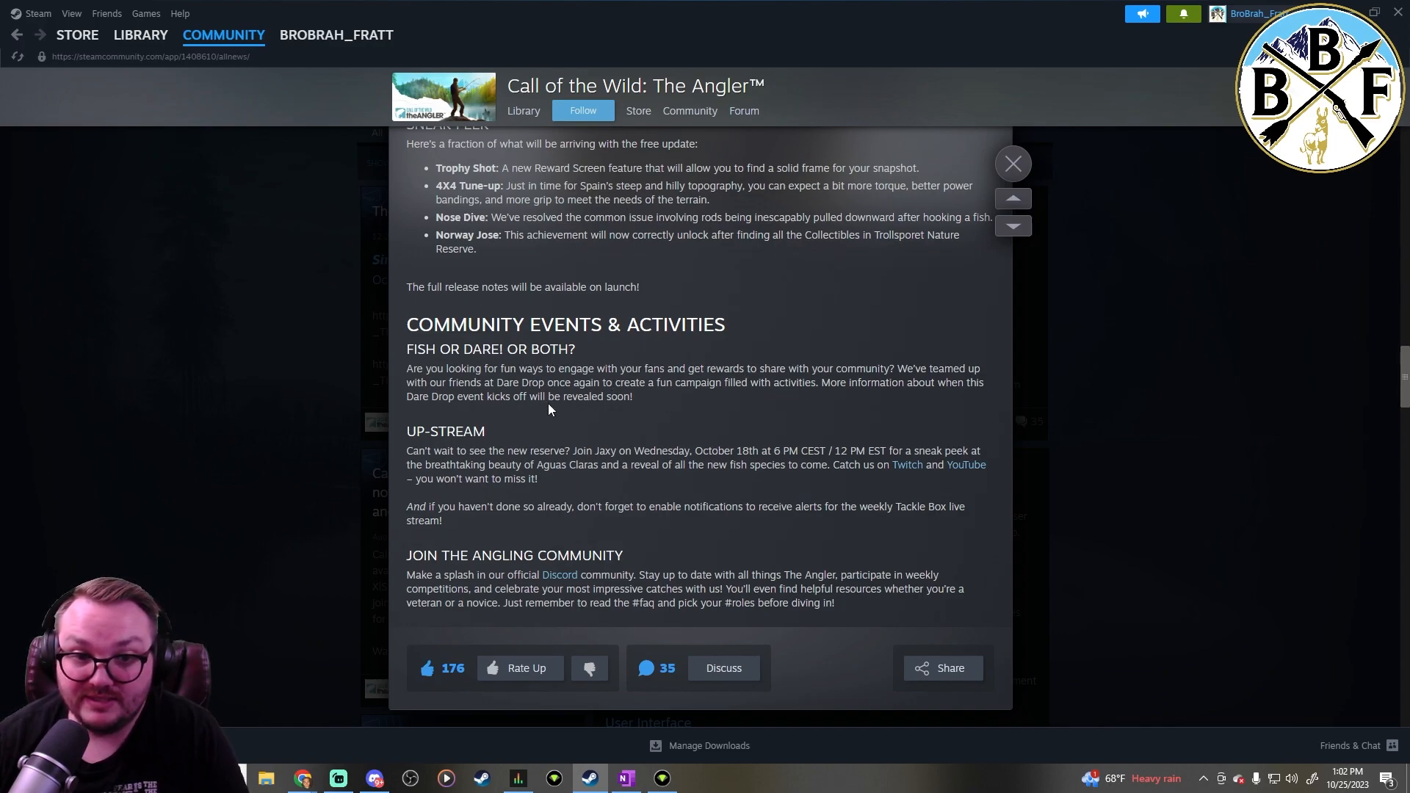
pyautogui.moveTo(685, 400)
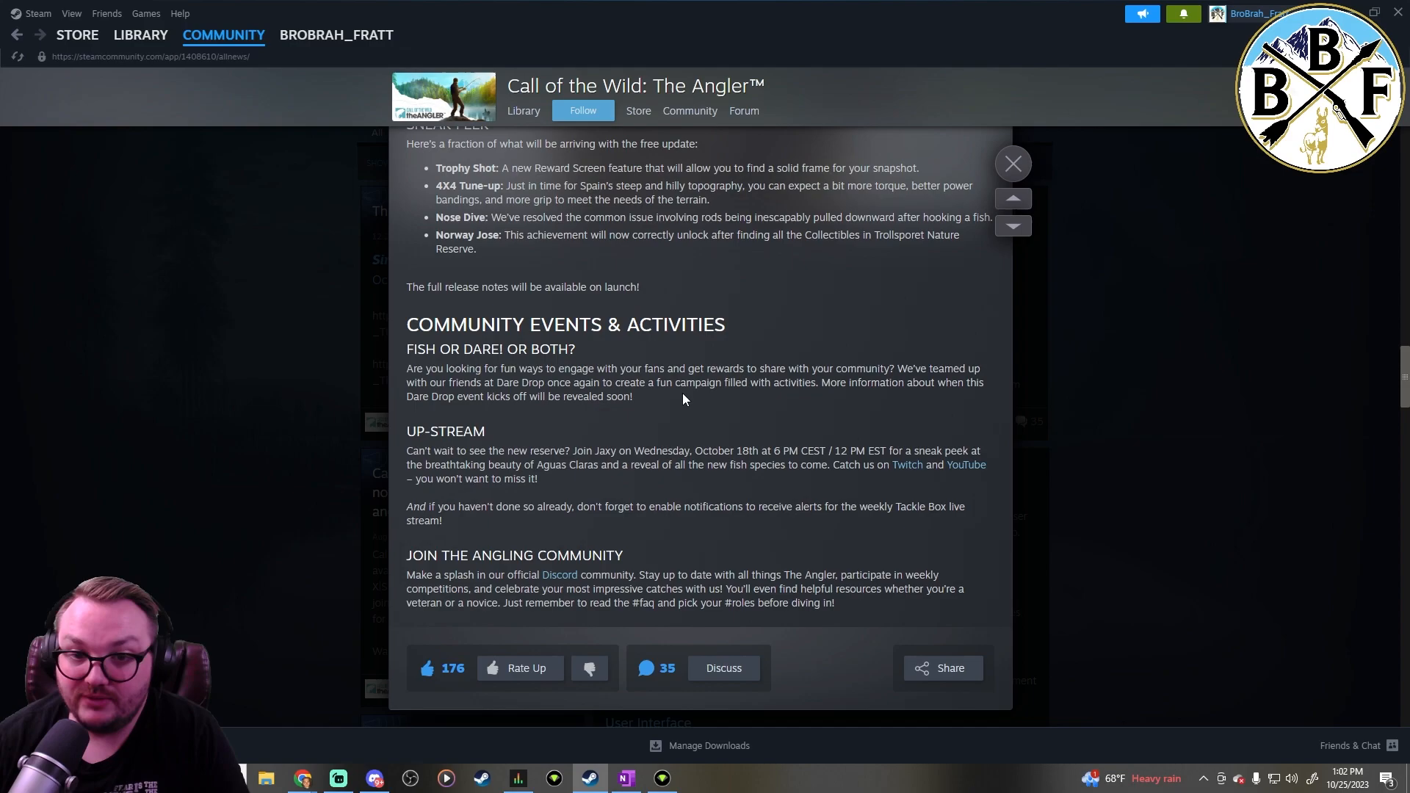
pyautogui.moveTo(922, 408)
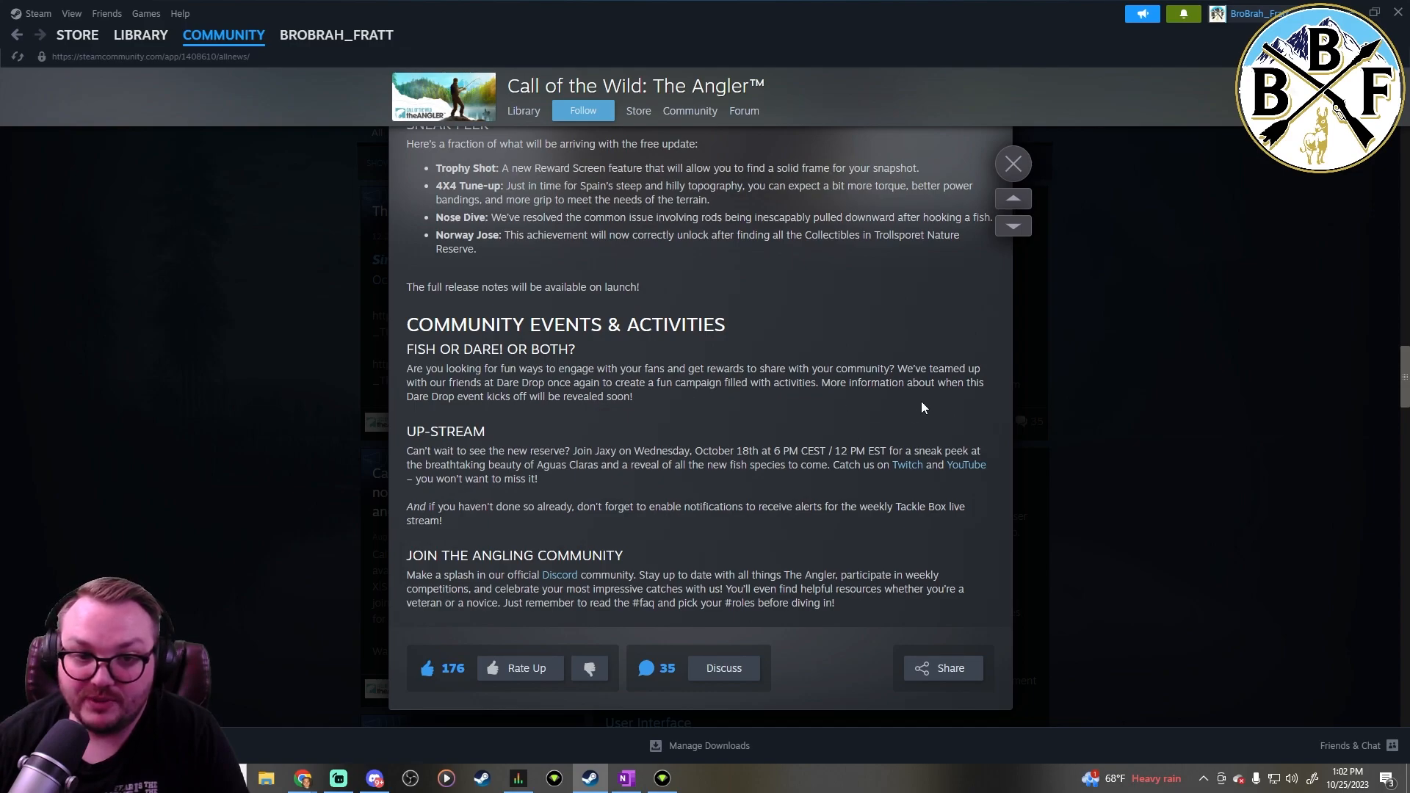
pyautogui.moveTo(688, 408)
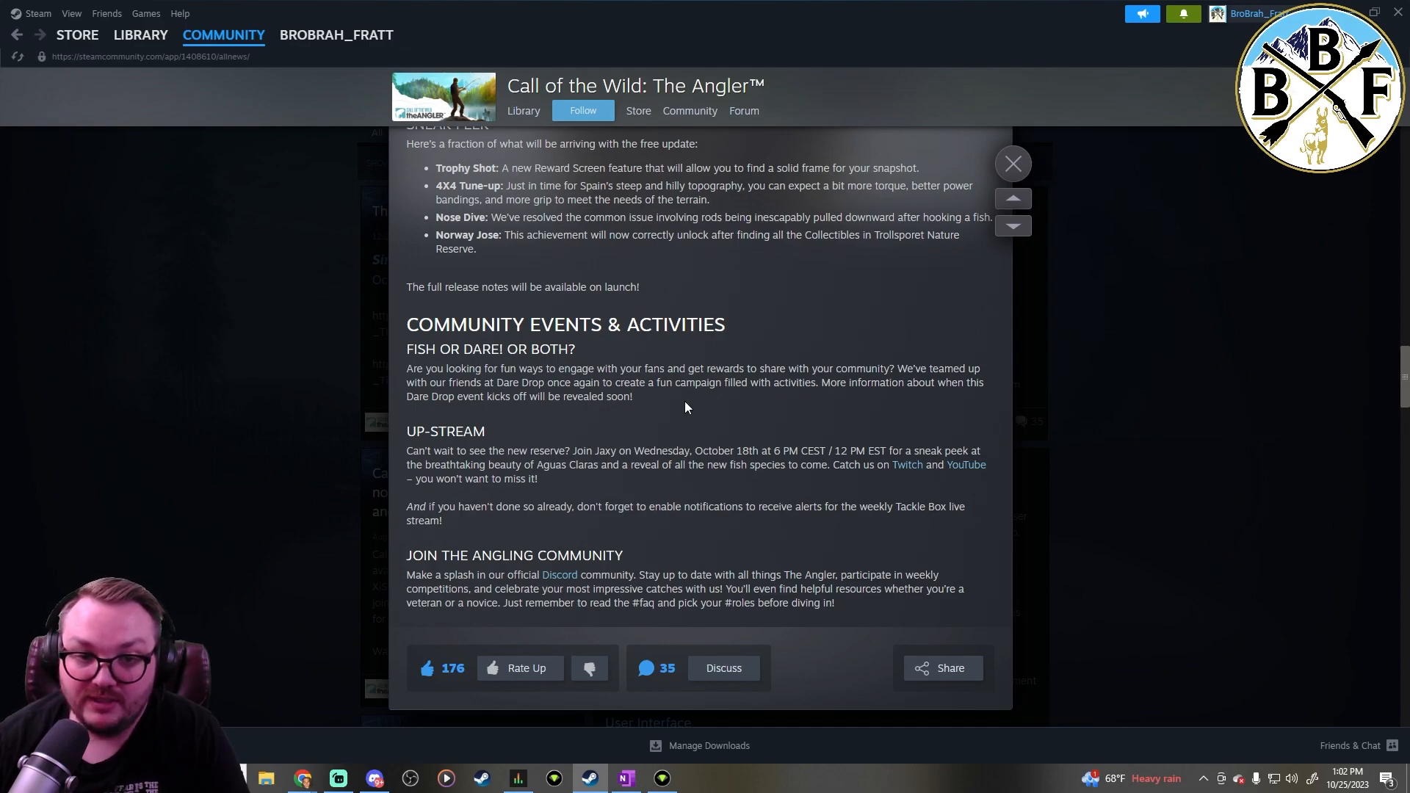
pyautogui.moveTo(620, 413)
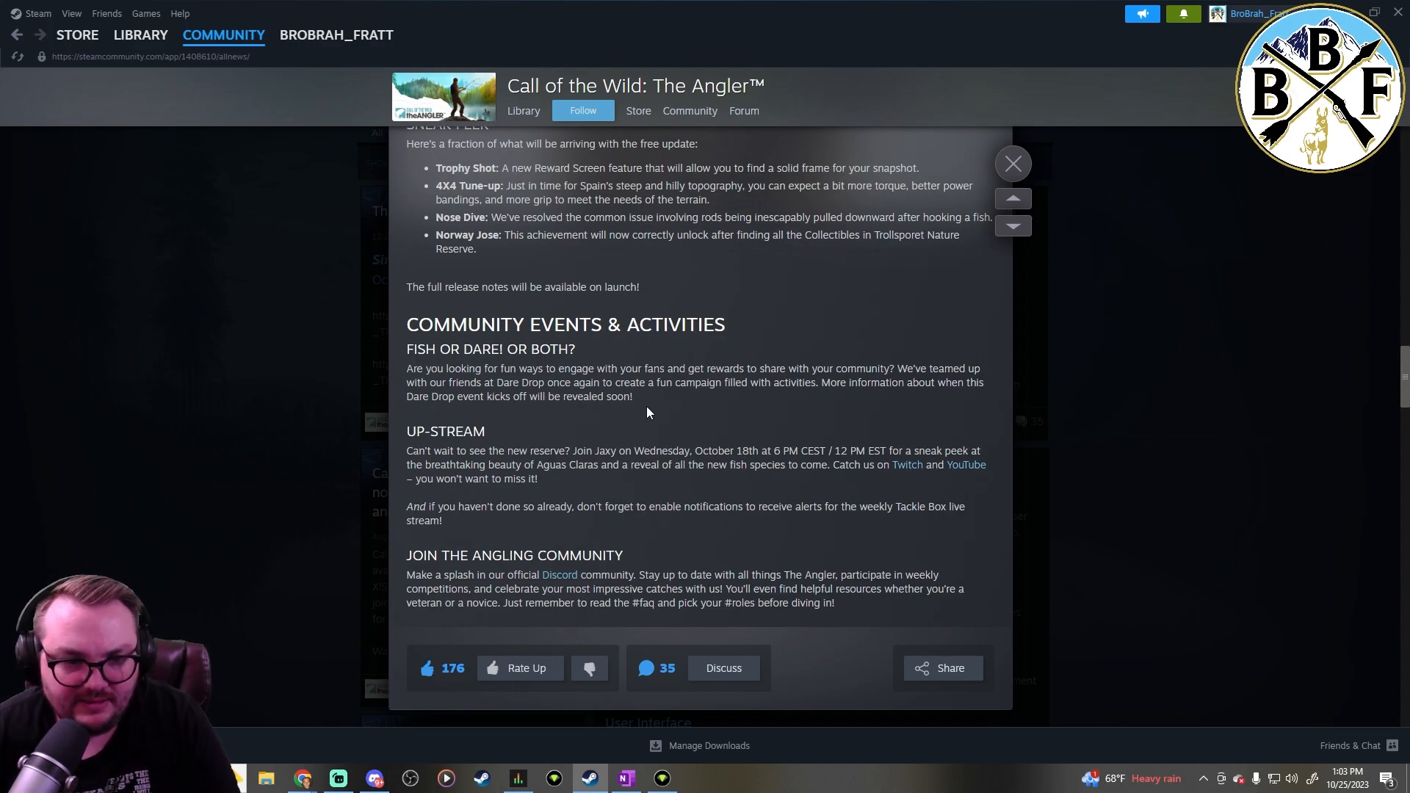
pyautogui.moveTo(798, 499)
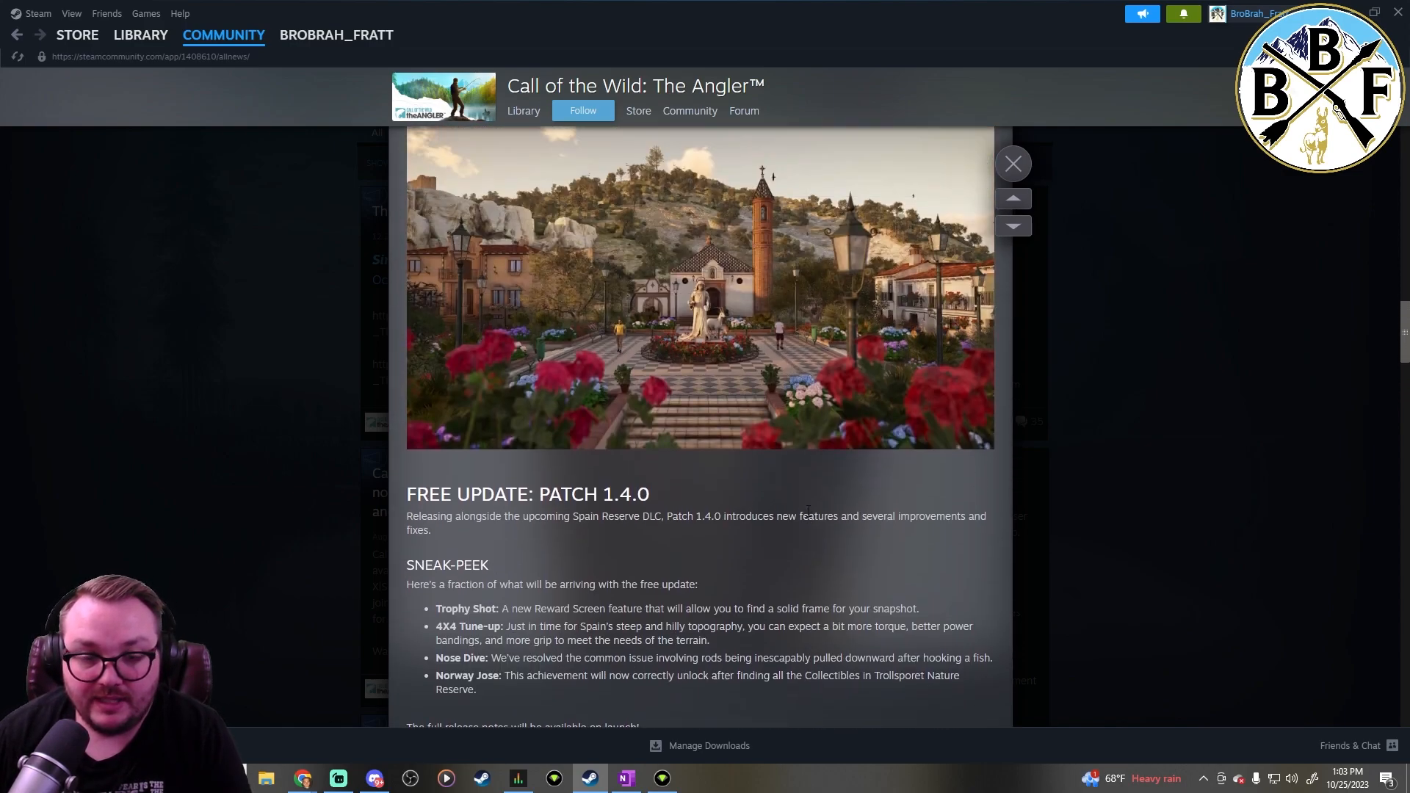
pyautogui.moveTo(691, 567)
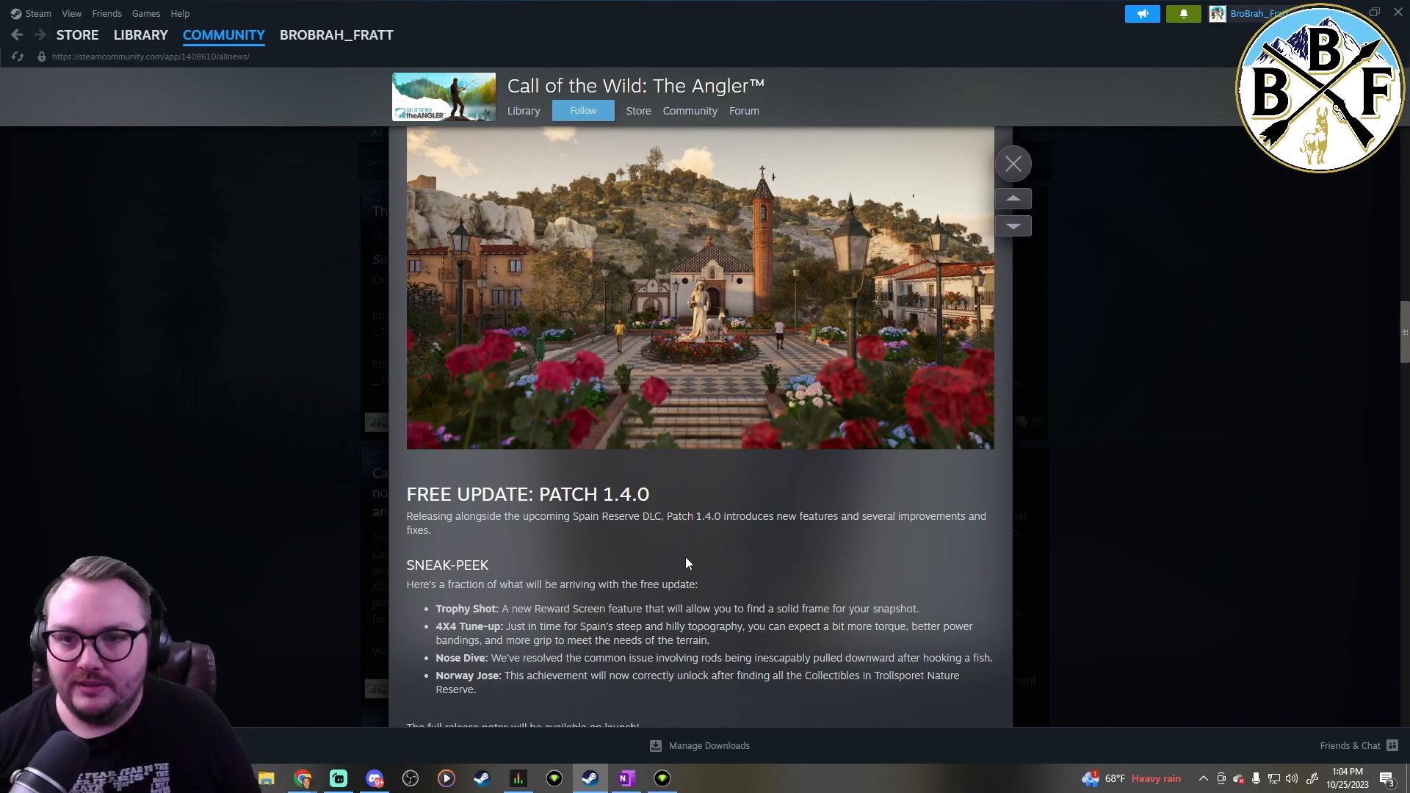
# Scroll past the Happy Angleroween post to the Aguas Claras, Spain announcement
pyautogui.scroll(-3)
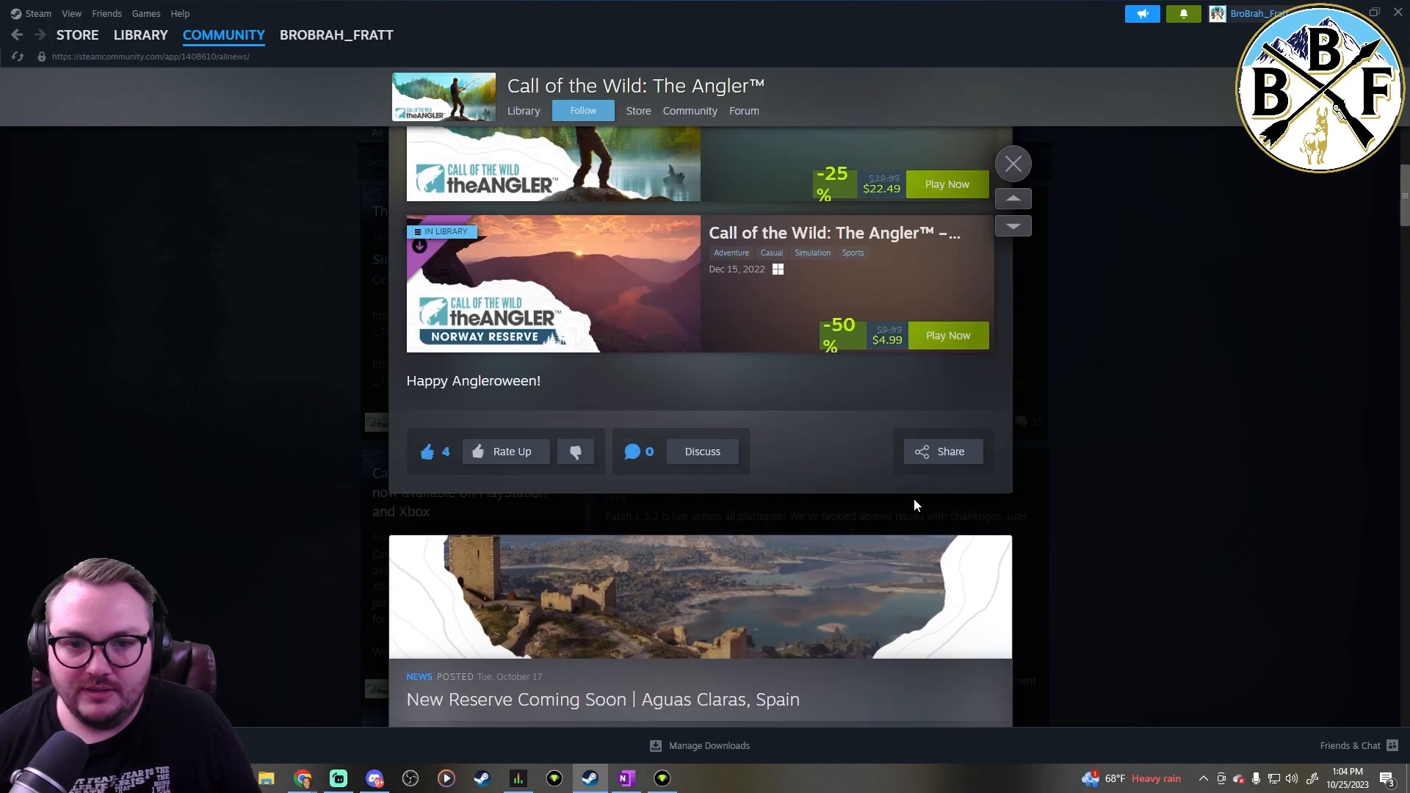
# Scroll to the reserve art above the Patch 1.4.0 notes in the Spain post
pyautogui.scroll(-3)
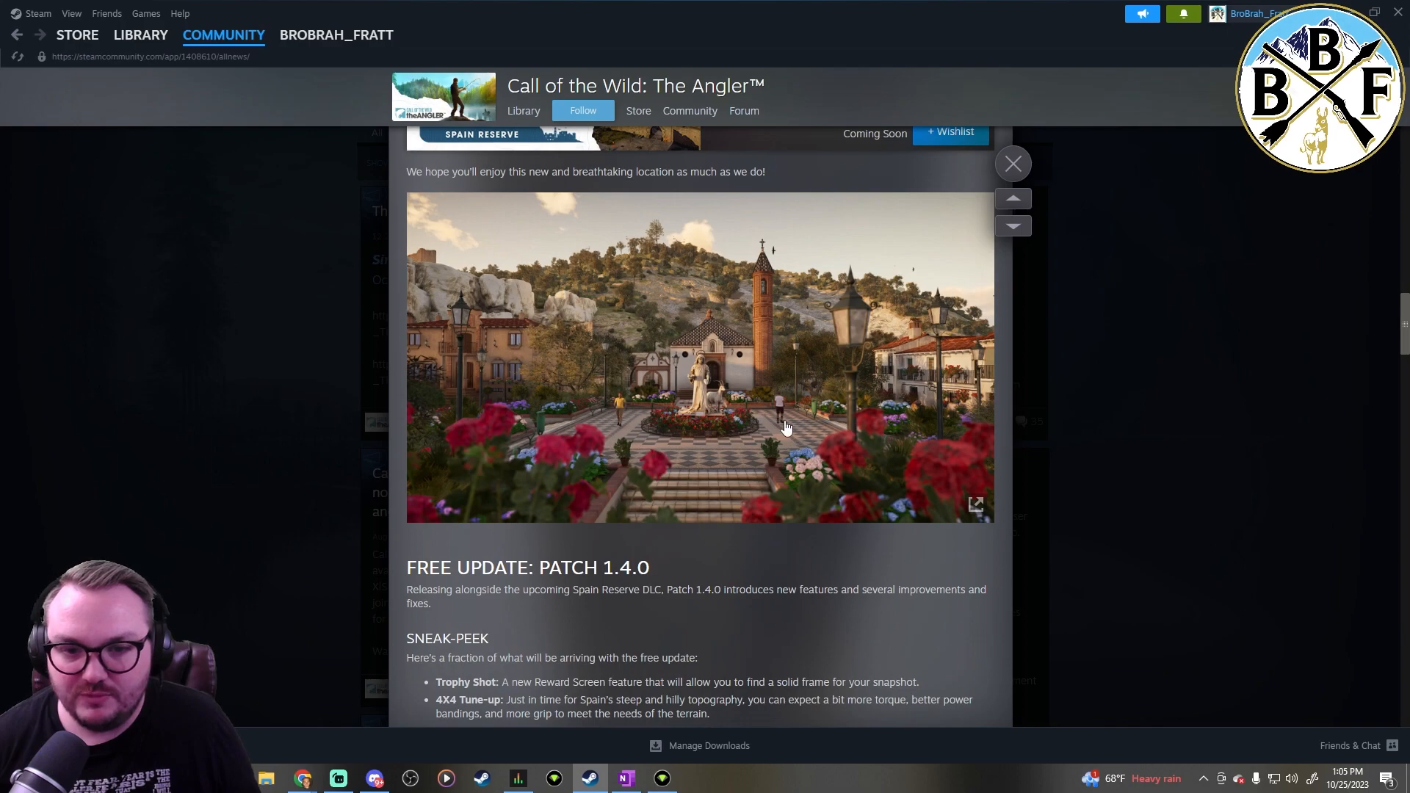
pyautogui.moveTo(694, 364)
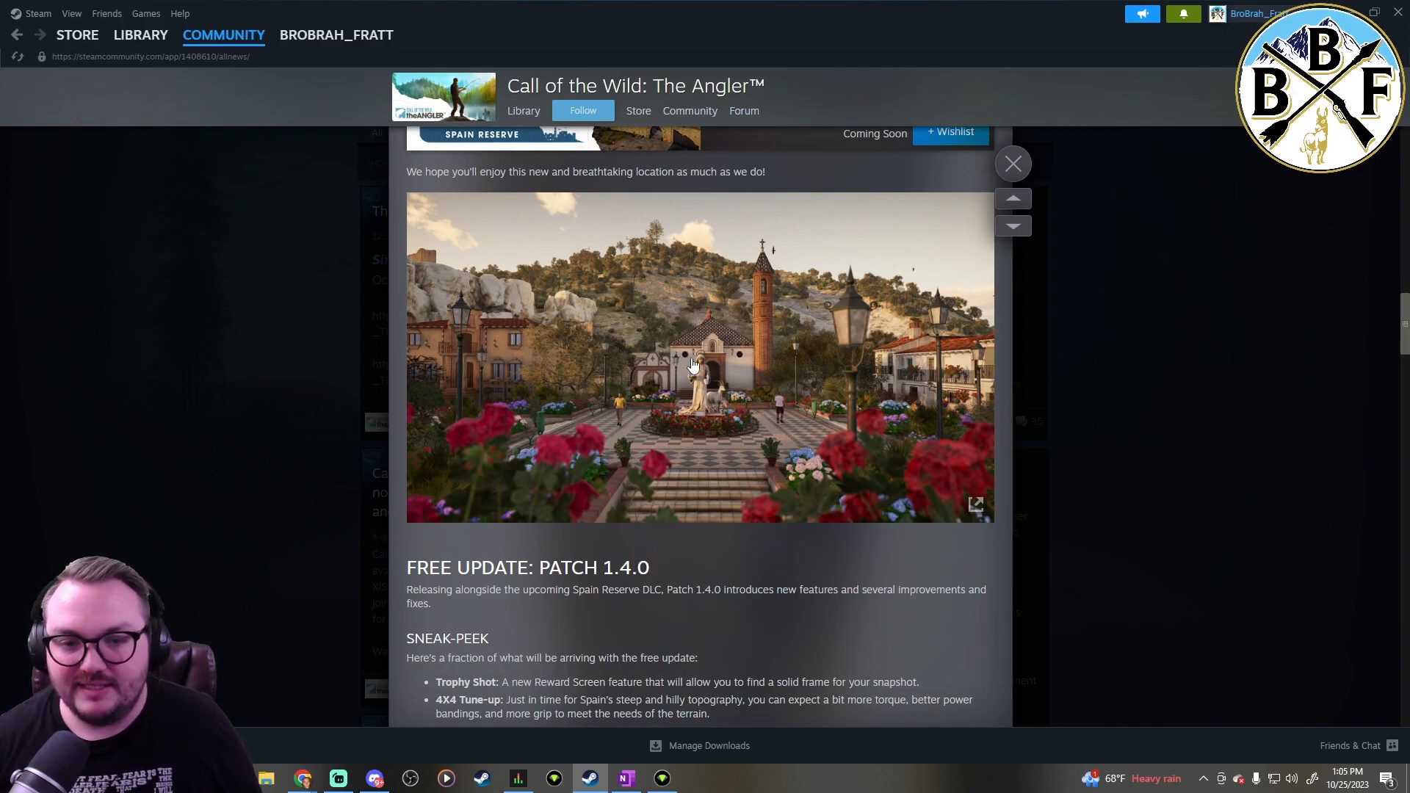
pyautogui.moveTo(721, 423)
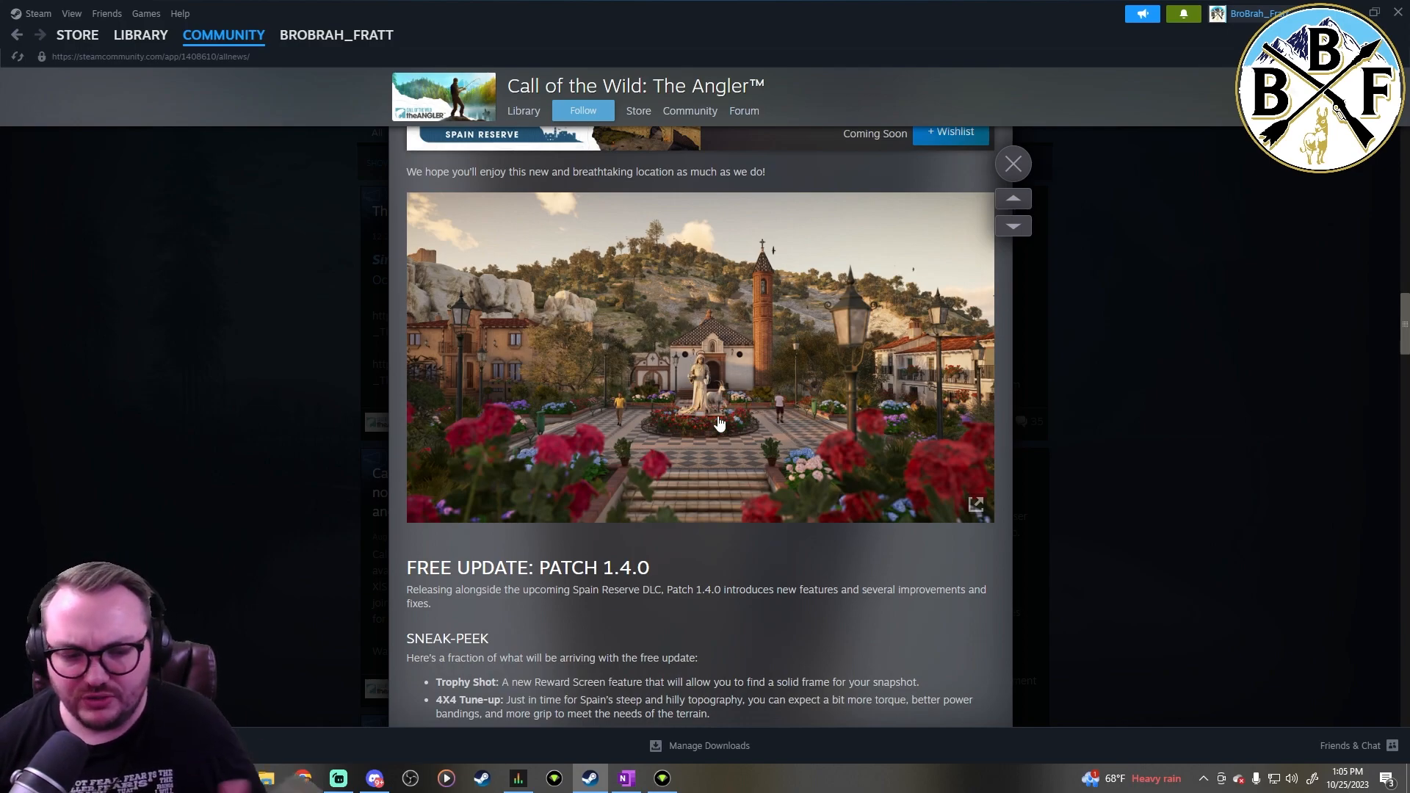
pyautogui.moveTo(773, 426)
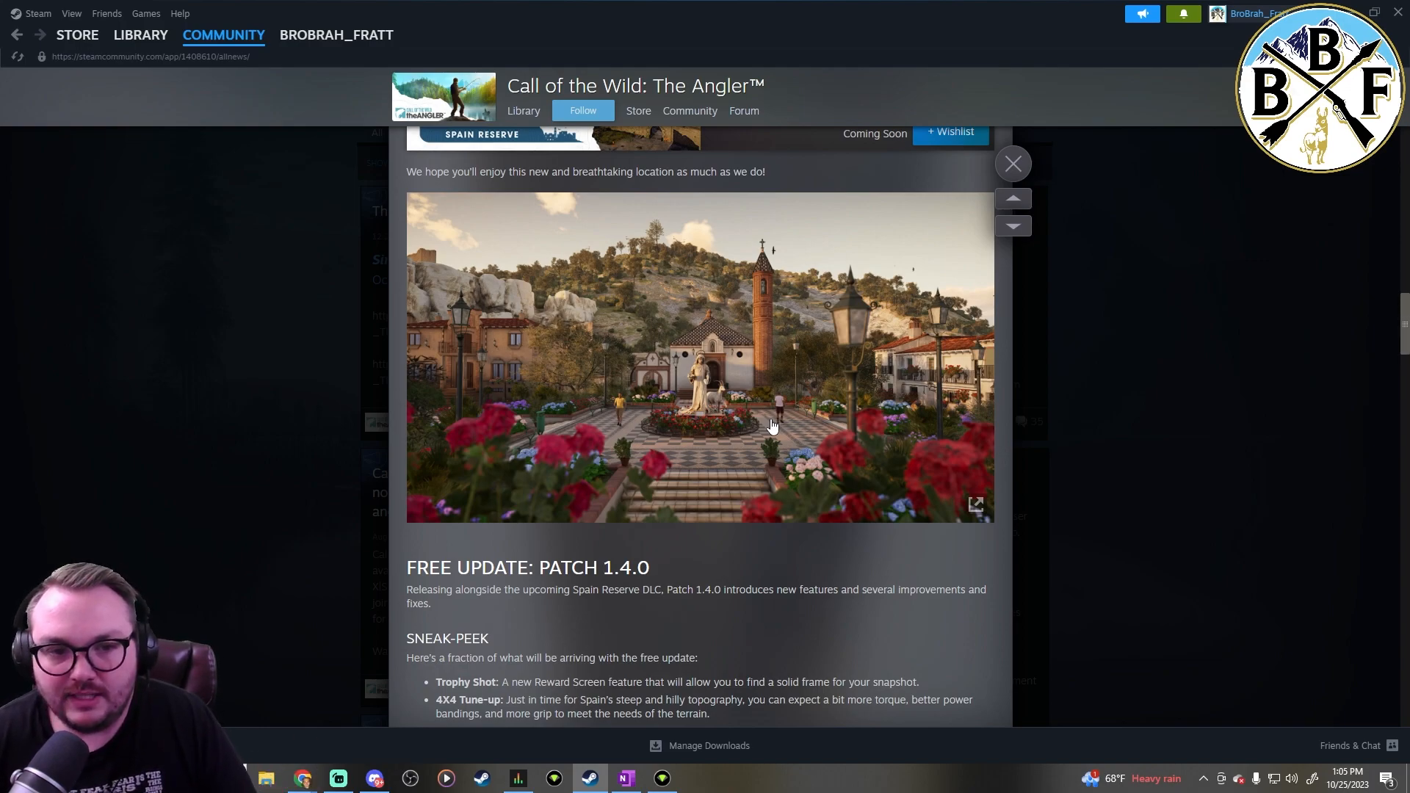
pyautogui.moveTo(716, 290)
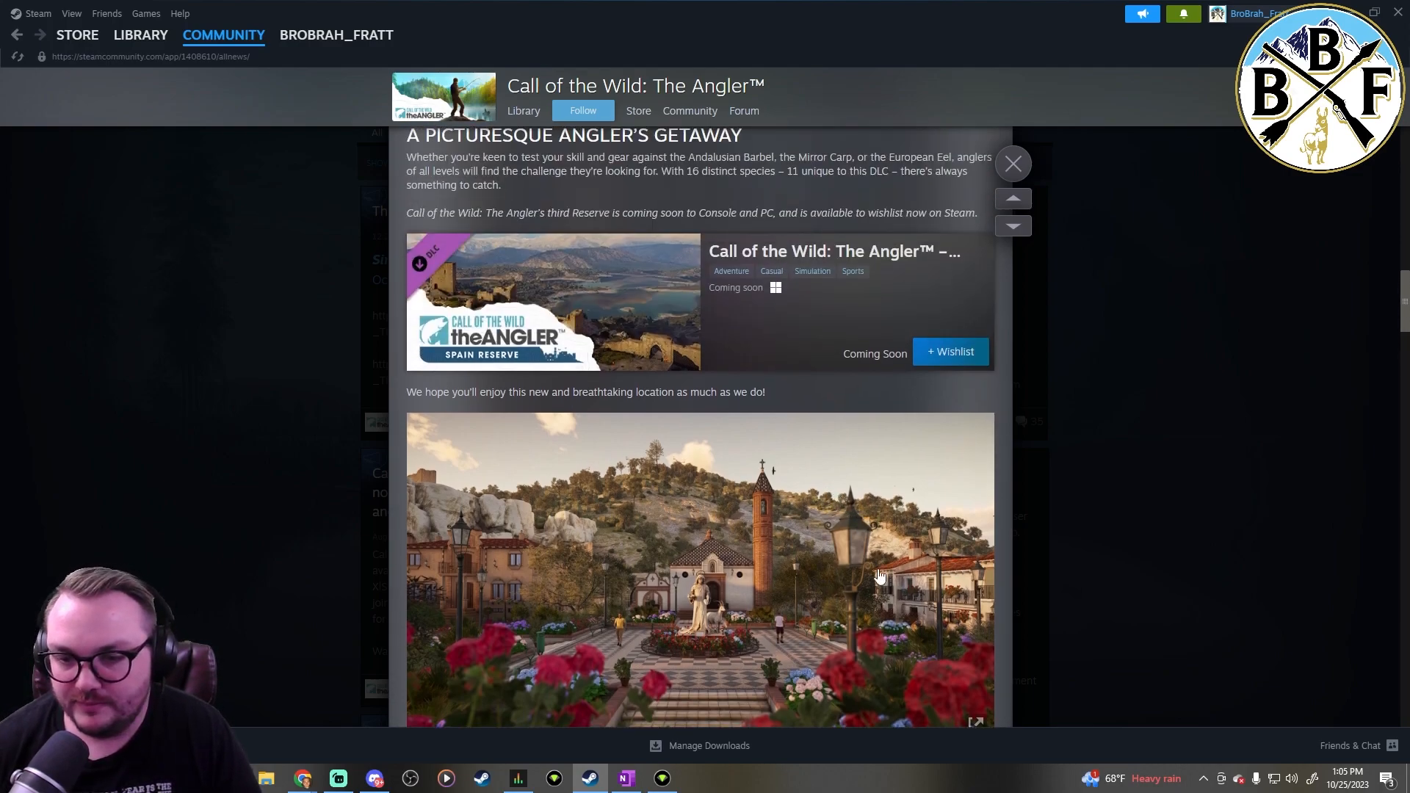
pyautogui.scroll(-3)
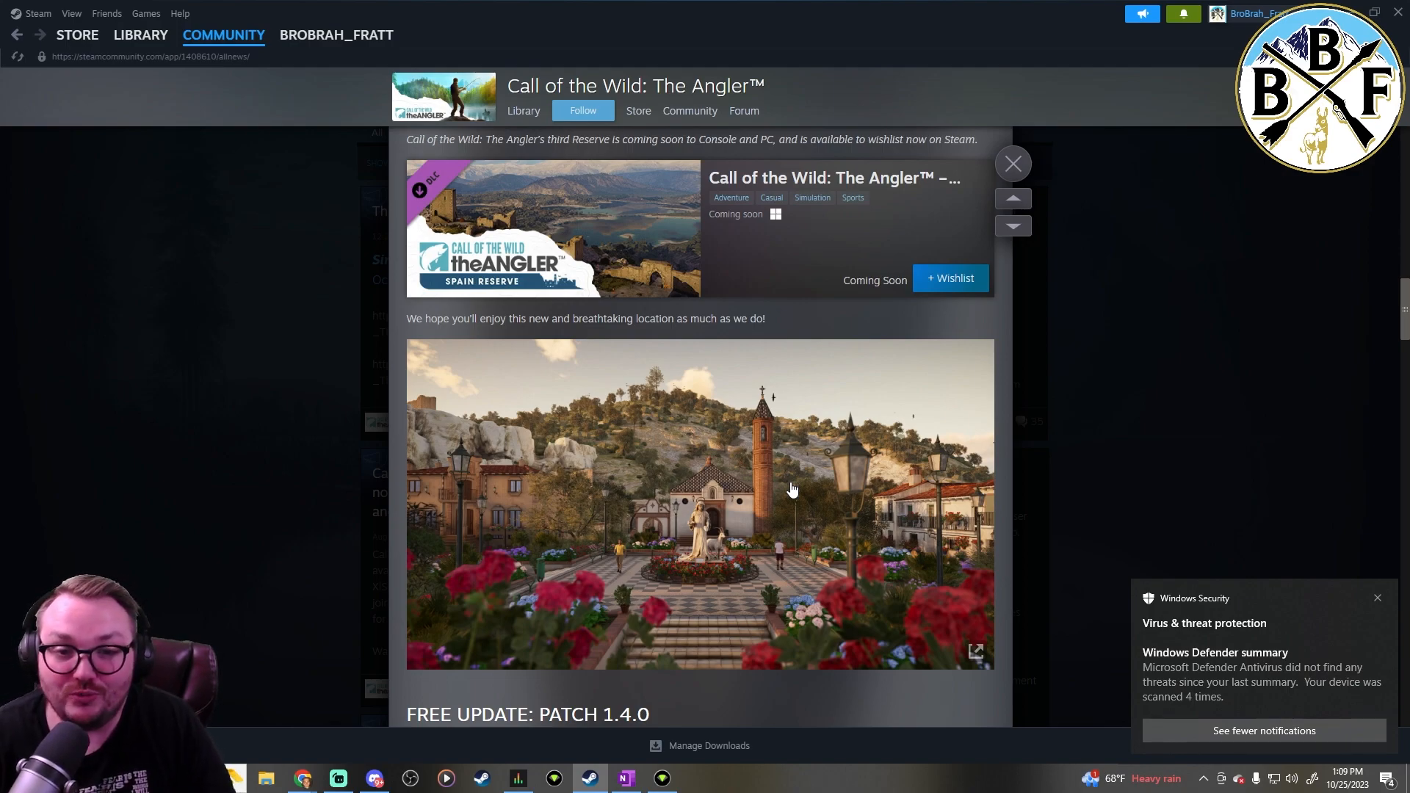
pyautogui.click(1378, 598)
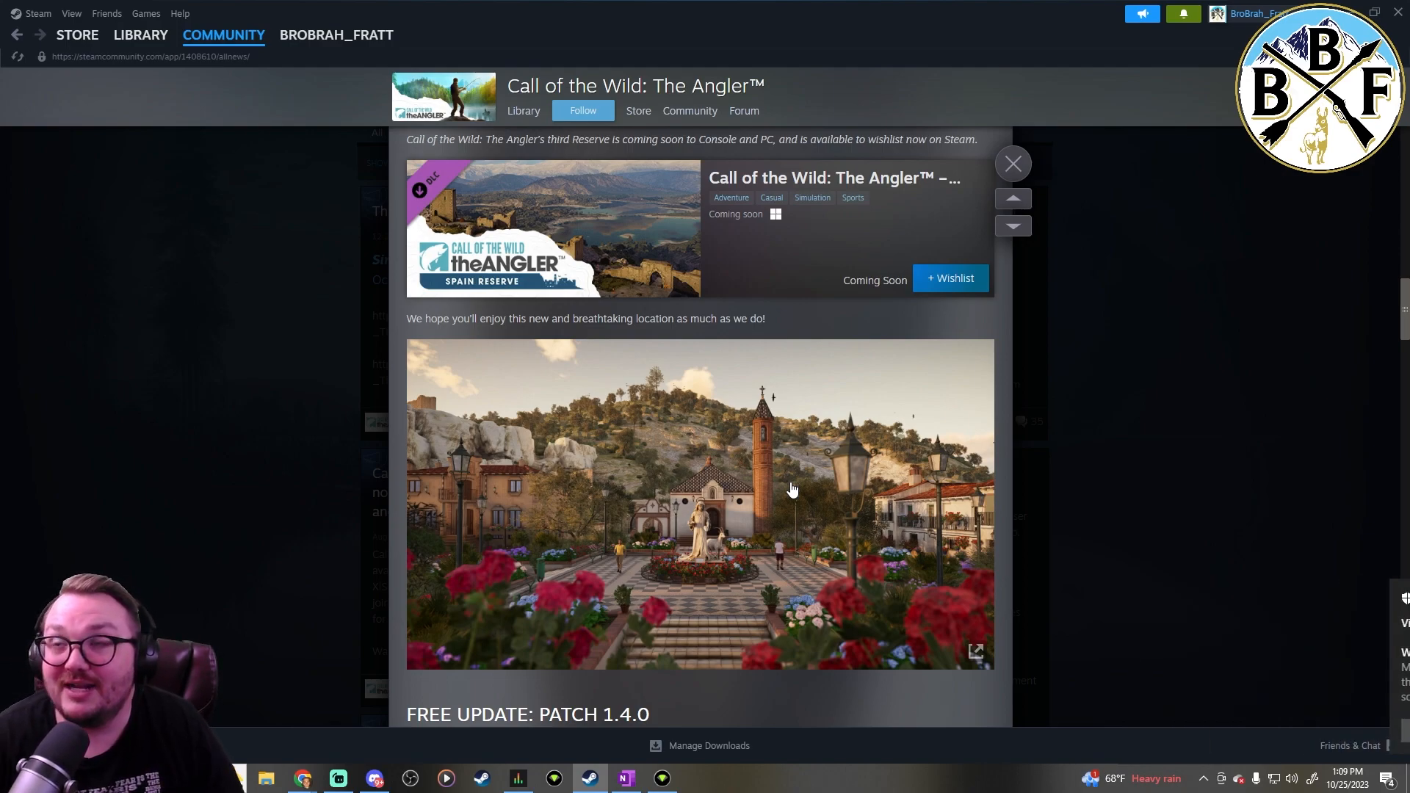